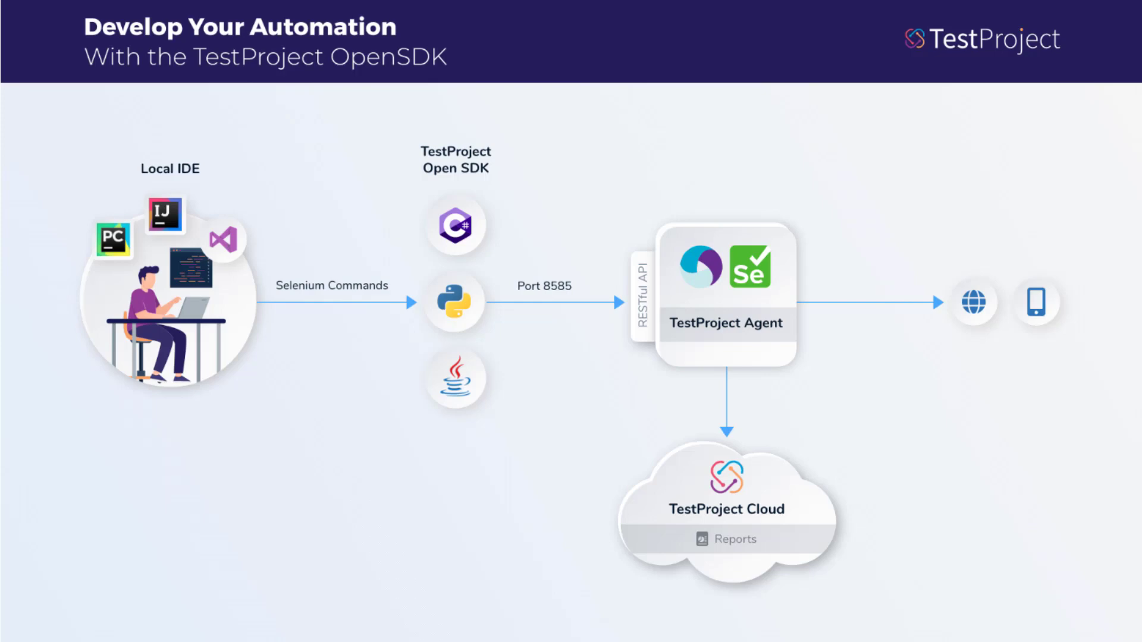
pyautogui.moveTo(838, 309)
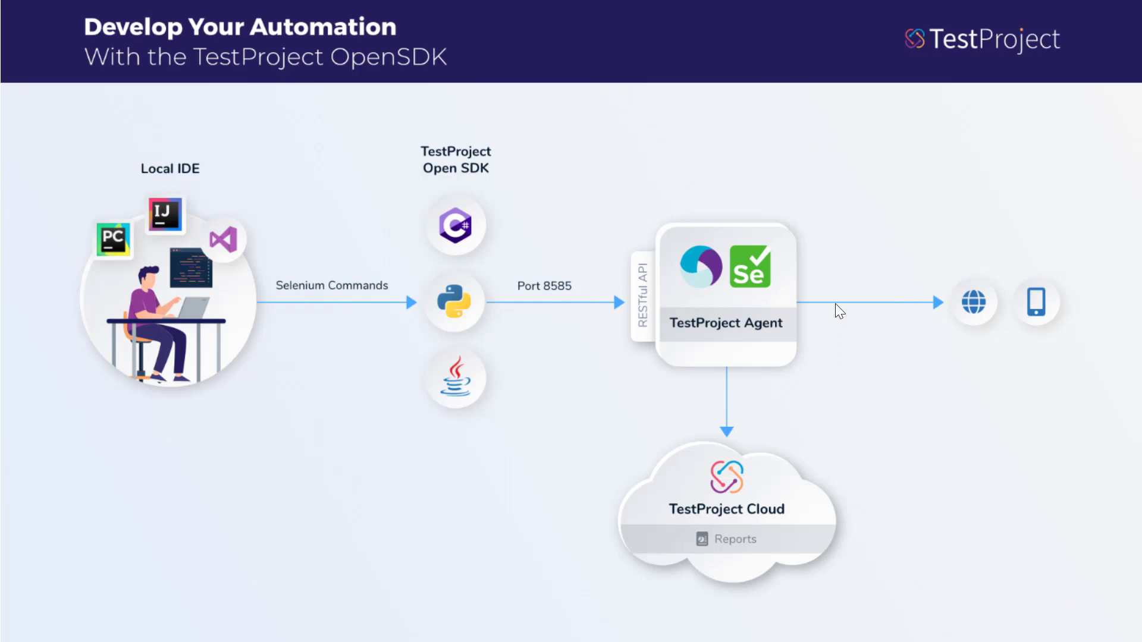
pyautogui.moveTo(796, 320)
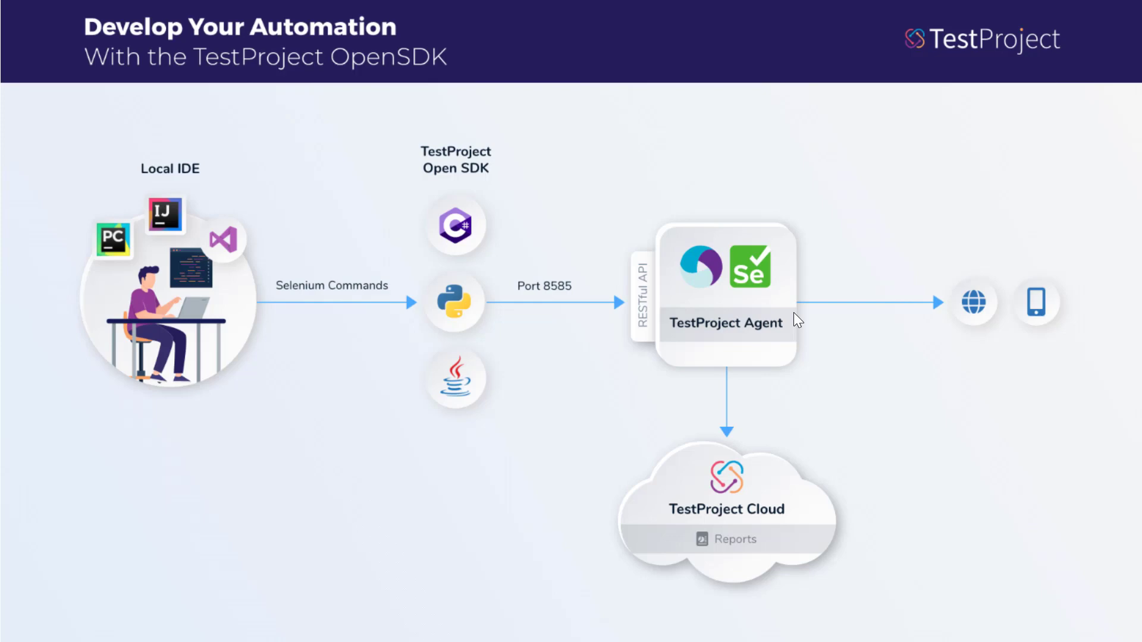
pyautogui.moveTo(807, 476)
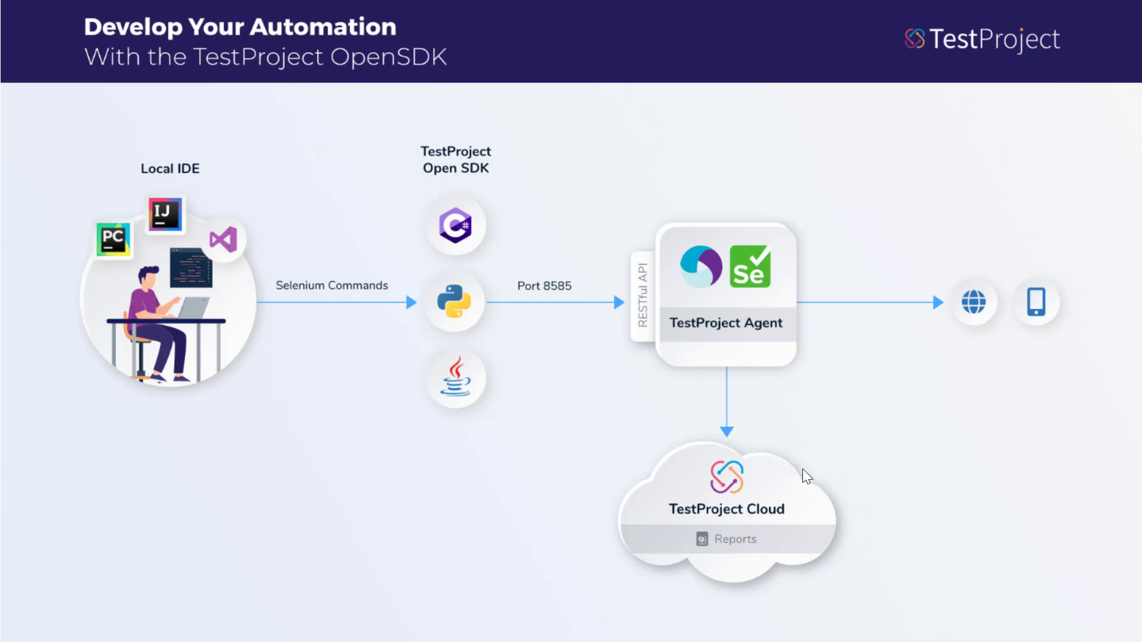
pyautogui.moveTo(772, 484)
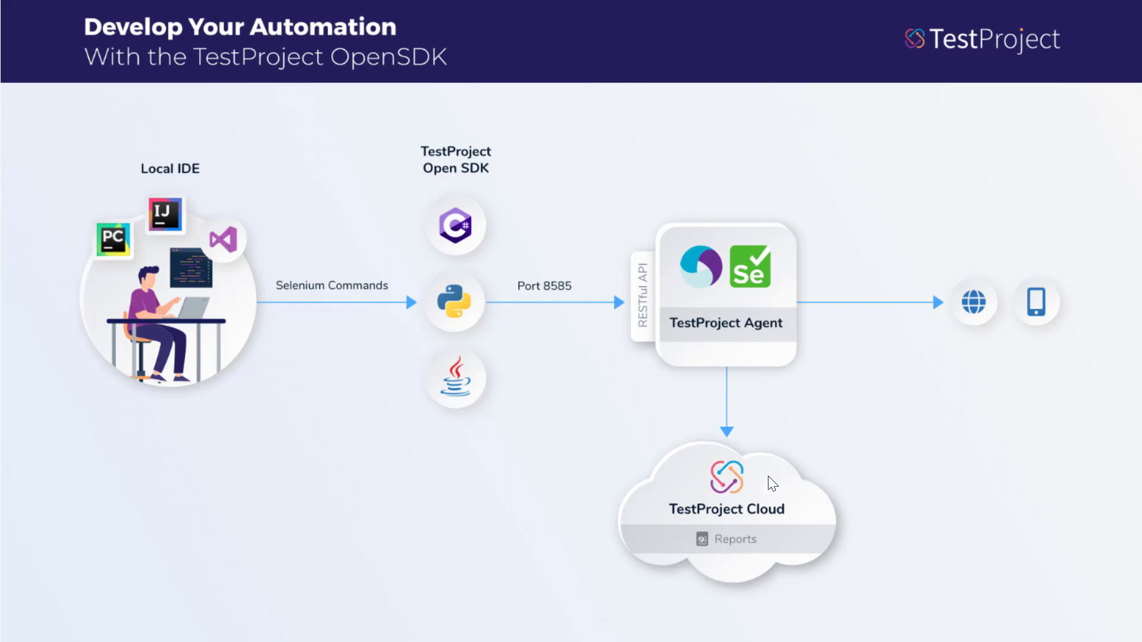
pyautogui.moveTo(745, 541)
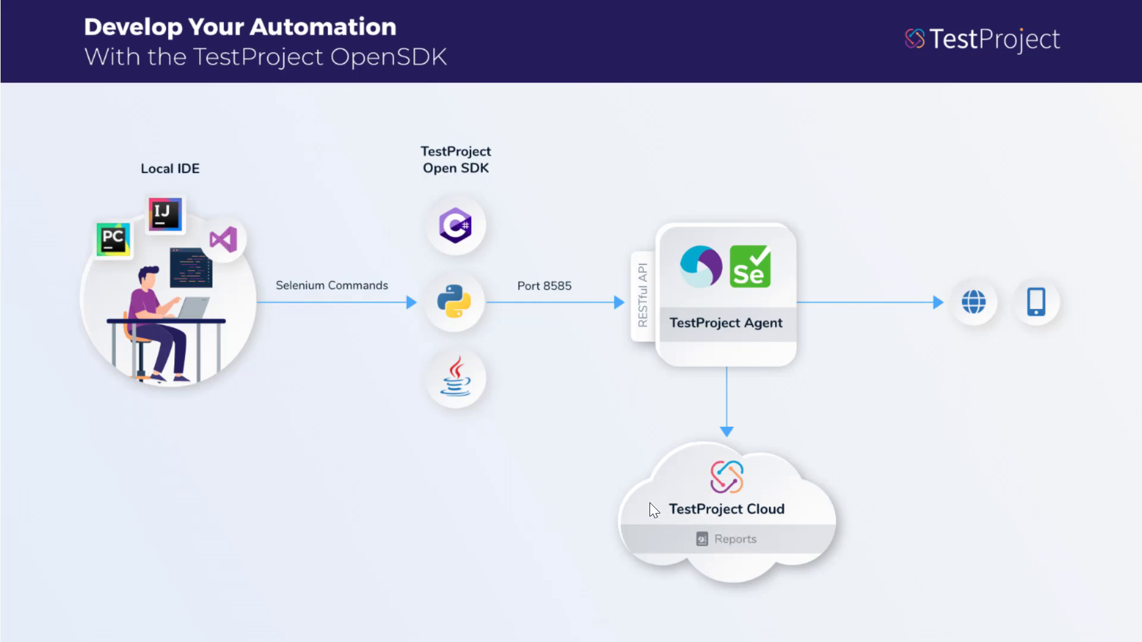
pyautogui.moveTo(78, 250)
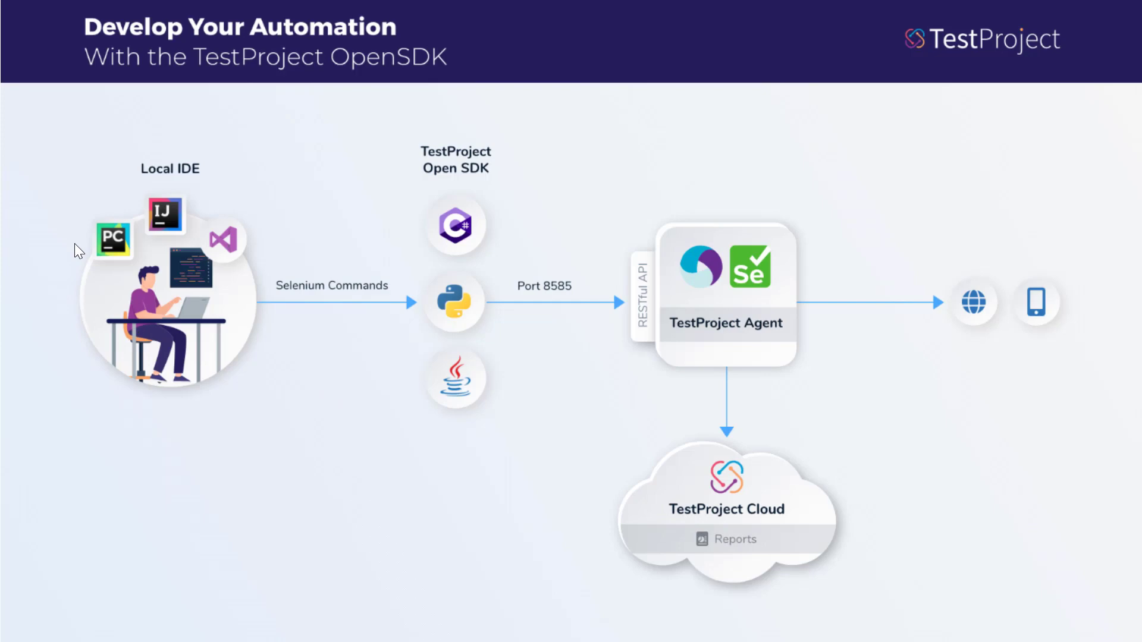
pyautogui.moveTo(263, 426)
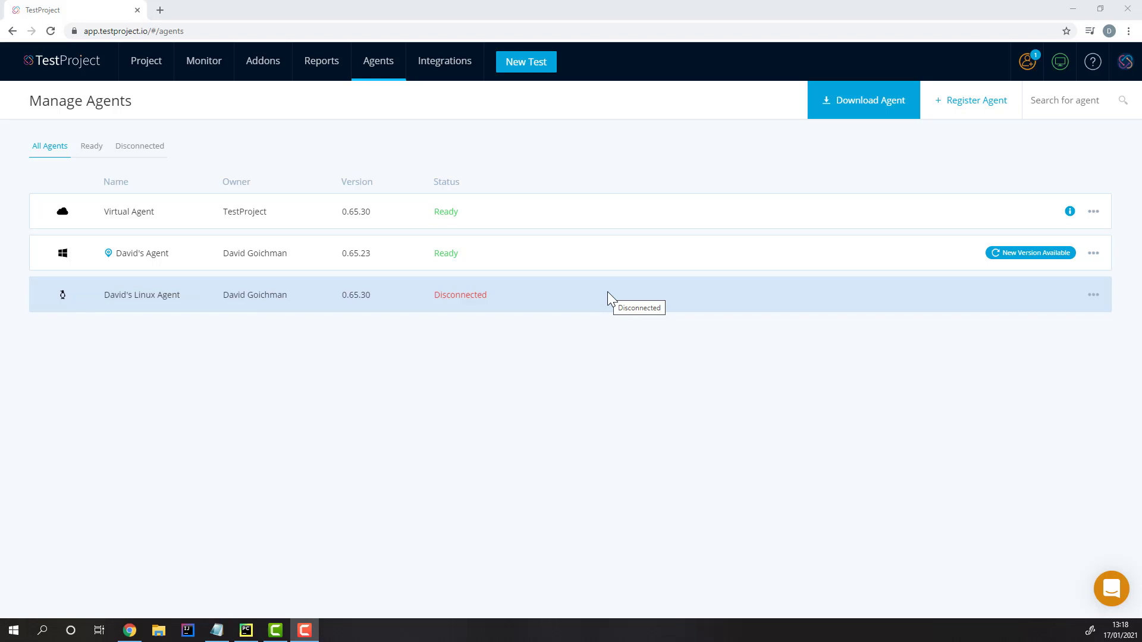
# Browse the agent download options and remote agent registration form, then return to the project
pyautogui.click(378, 62)
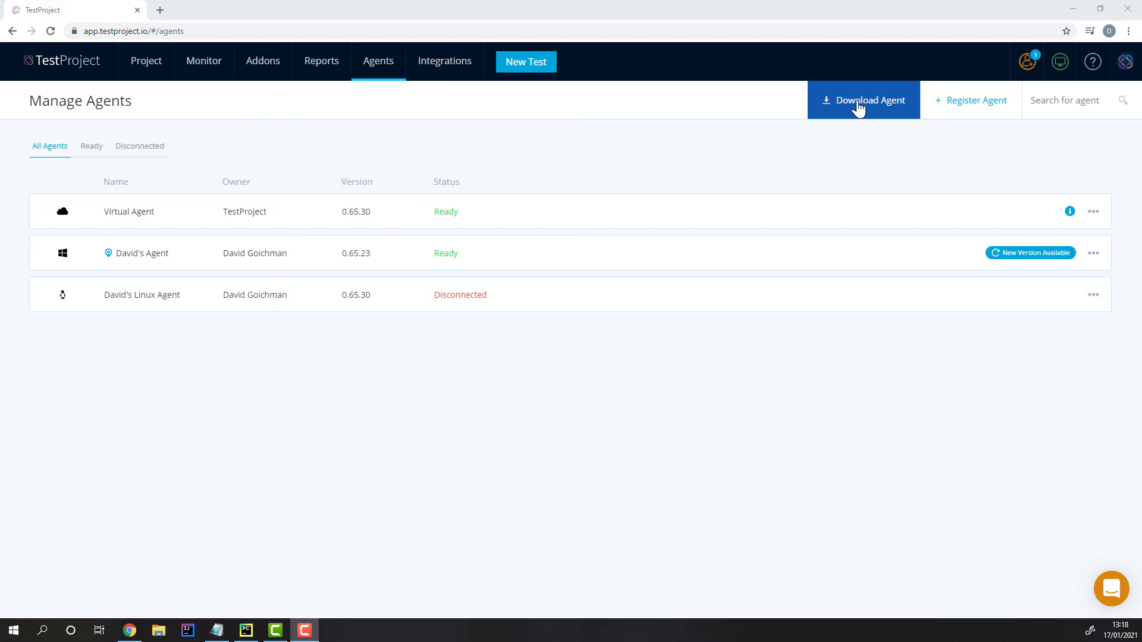
pyautogui.click(864, 100)
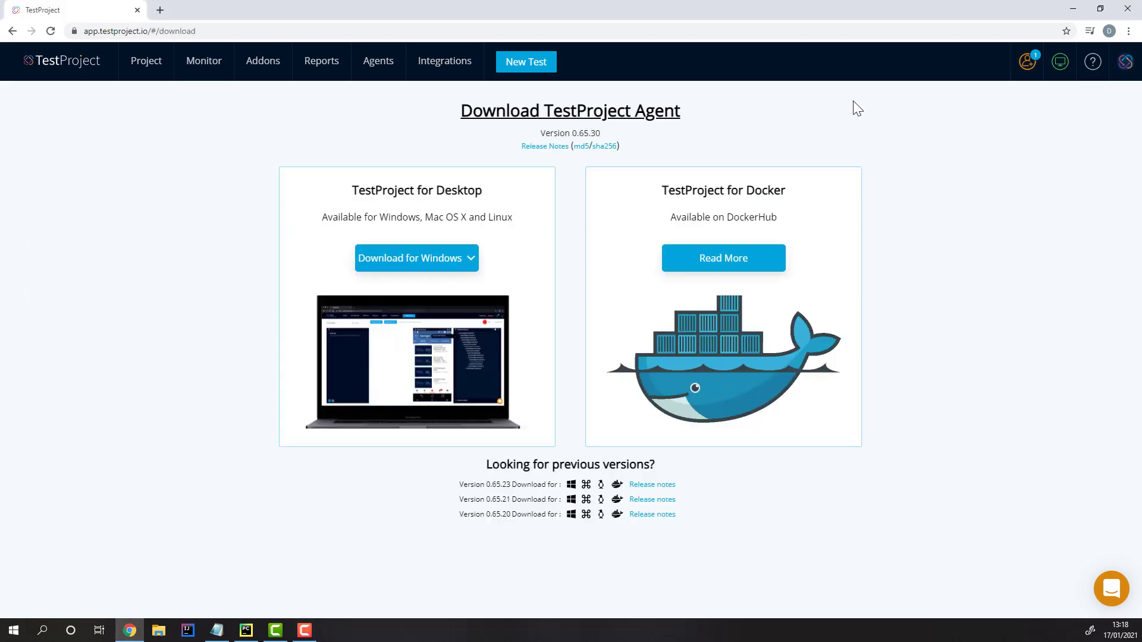
pyautogui.click(377, 60)
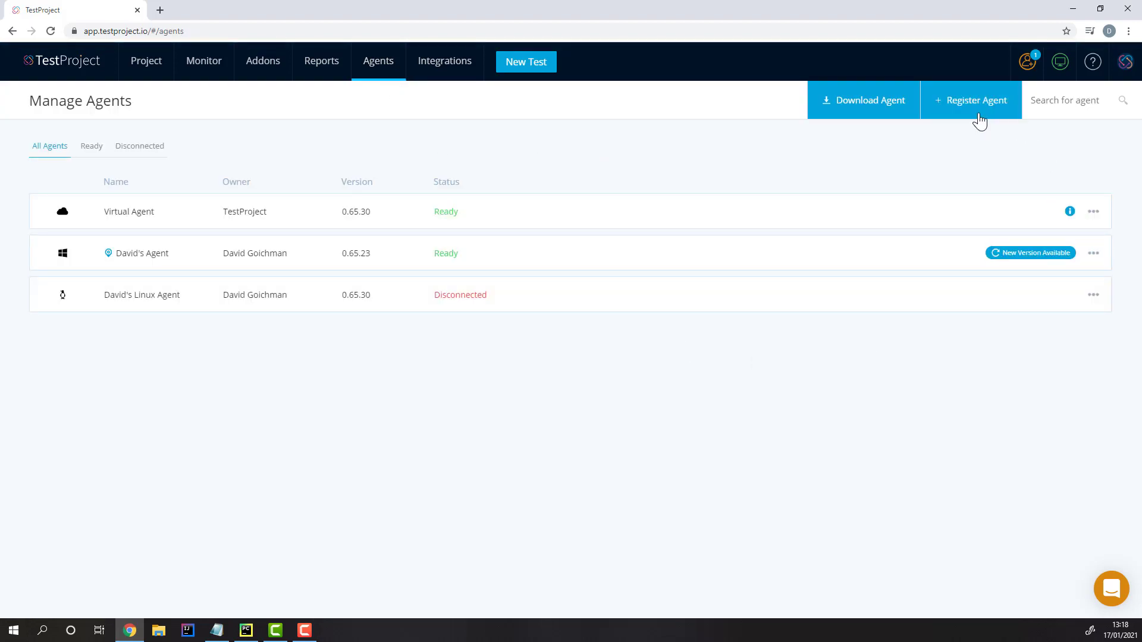
pyautogui.click(970, 100)
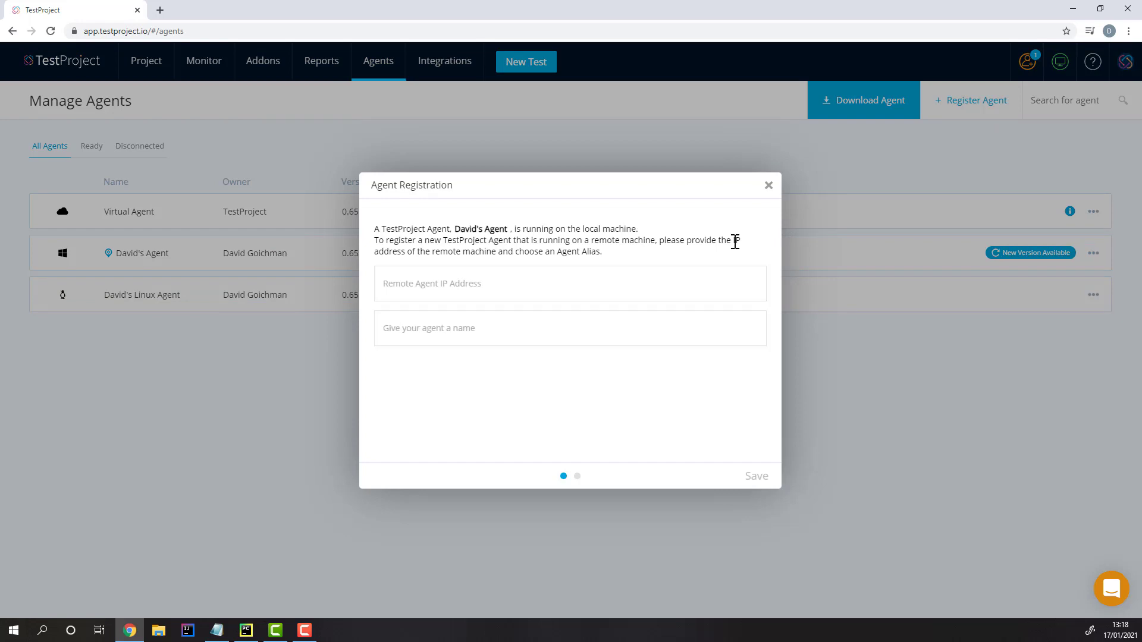
pyautogui.click(132, 59)
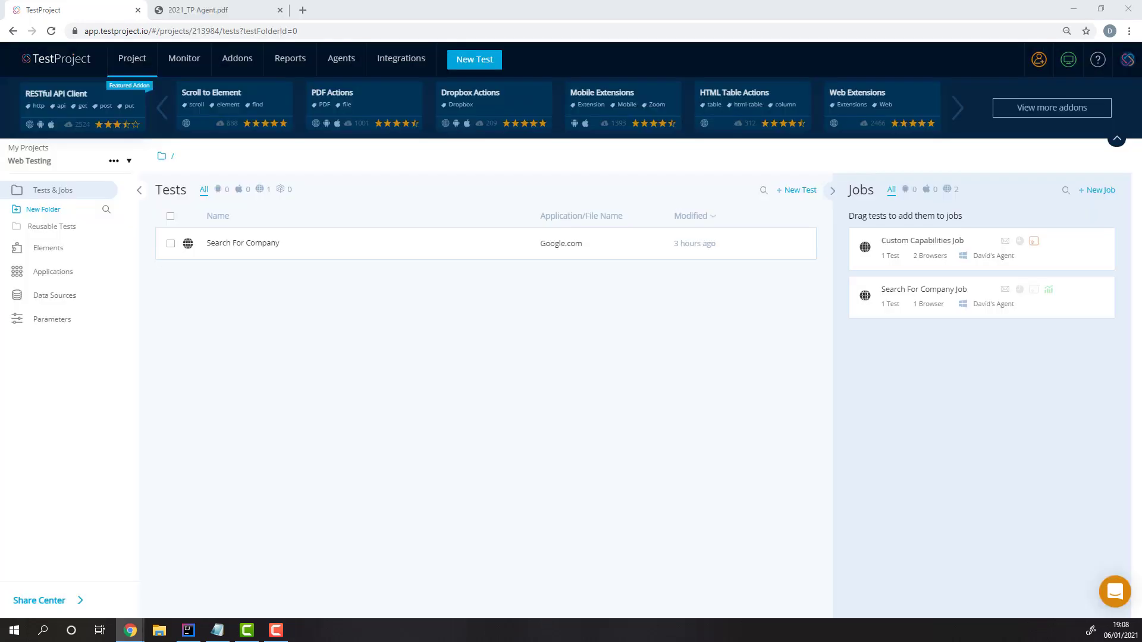
# View the SDK developer token and Java SDK install steps, then follow the Maven Central link
pyautogui.click(400, 58)
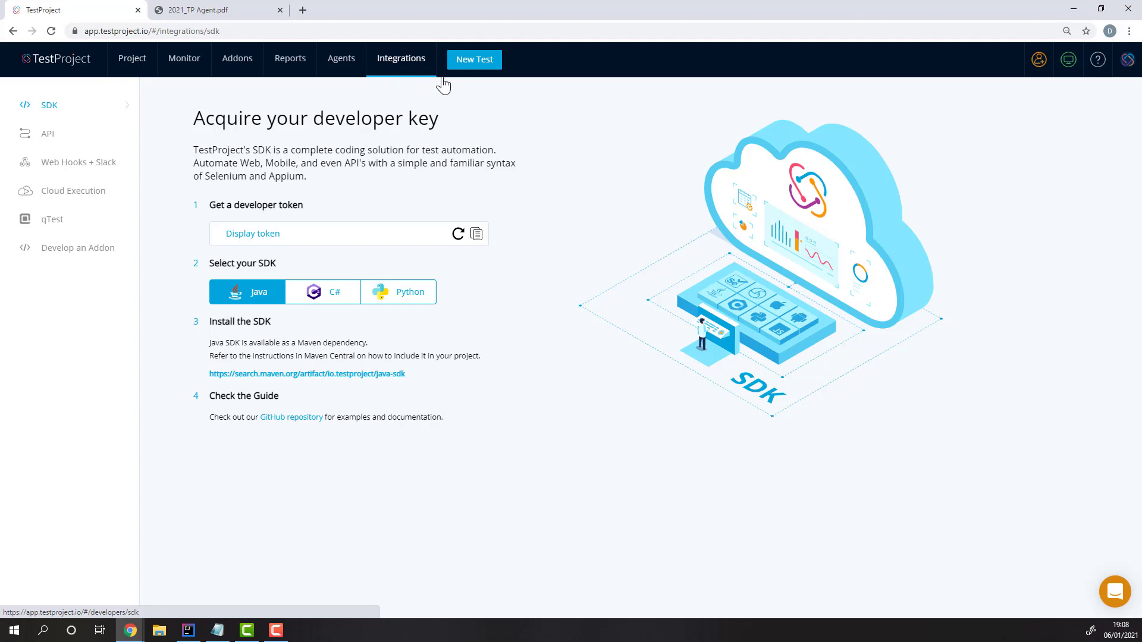
pyautogui.moveTo(331, 347)
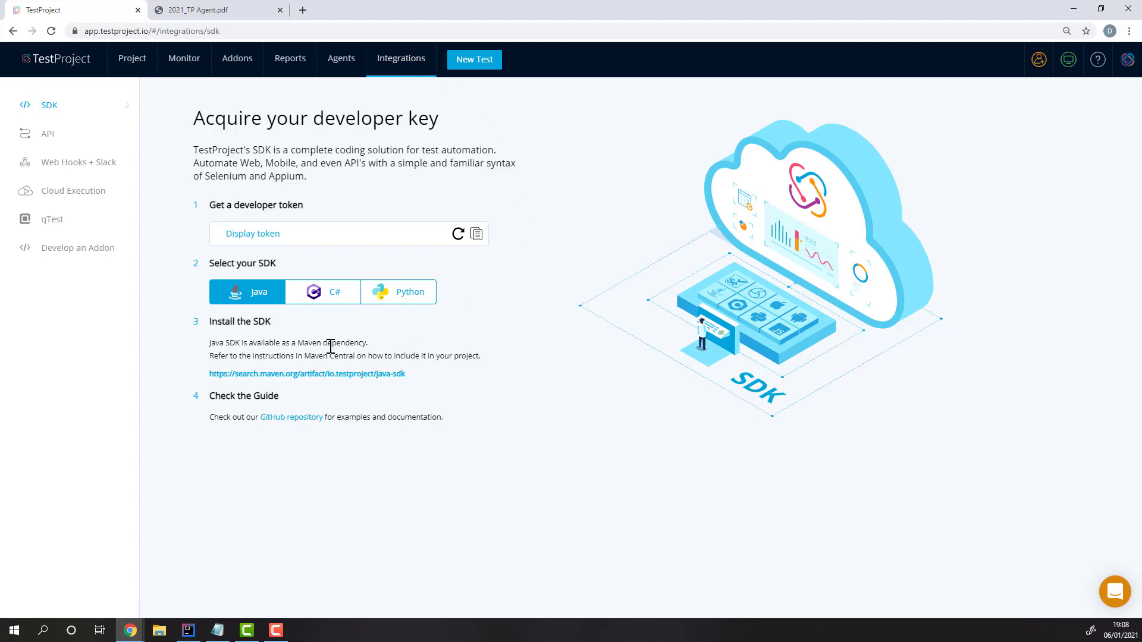
pyautogui.moveTo(332, 356)
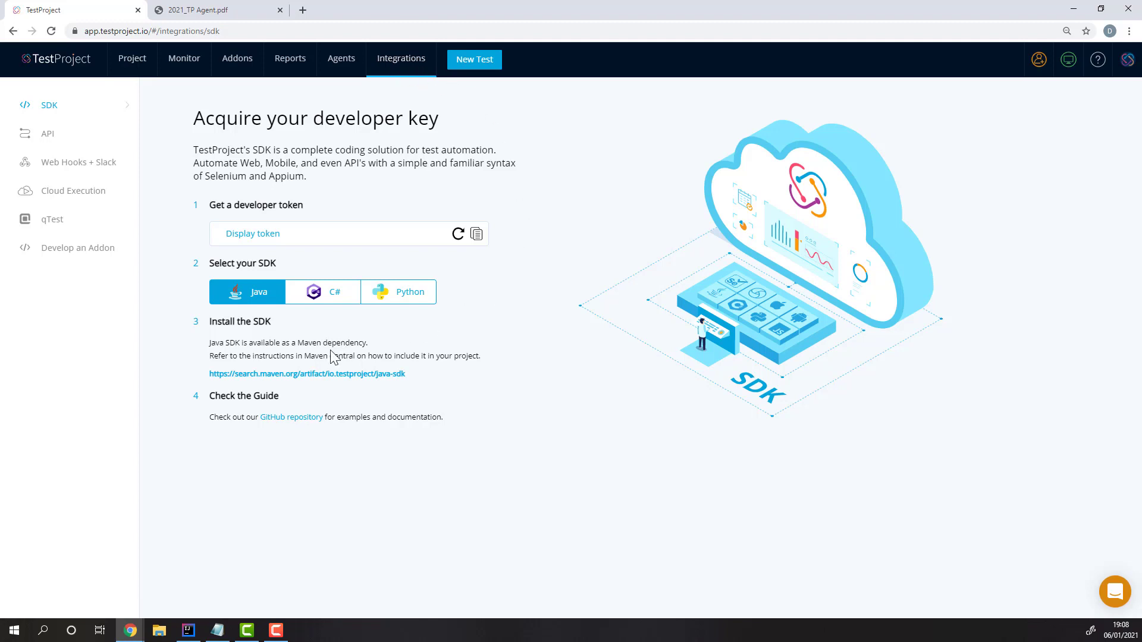
pyautogui.click(307, 373)
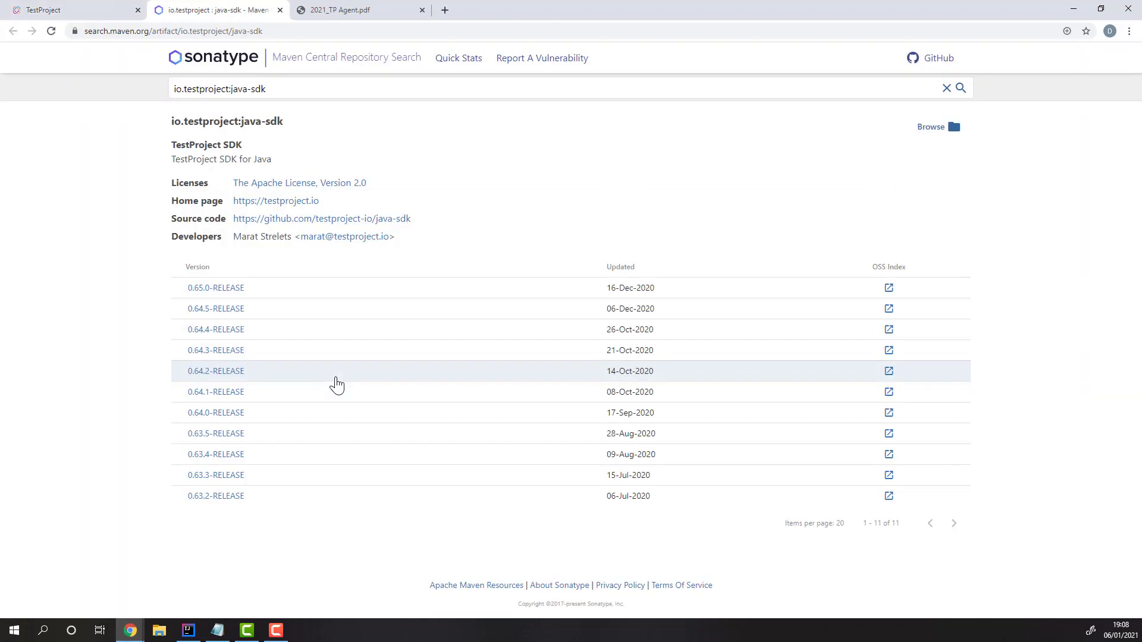
pyautogui.moveTo(214, 288)
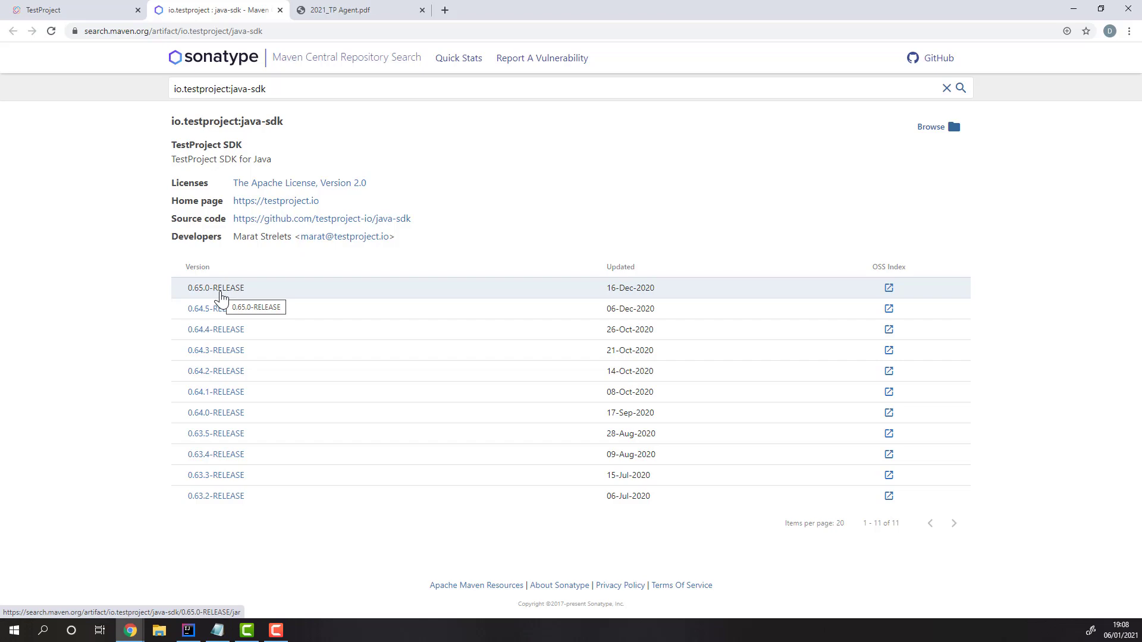
# Open the java-sdk 0.65.0-RELEASE version on Maven Central
pyautogui.click(214, 288)
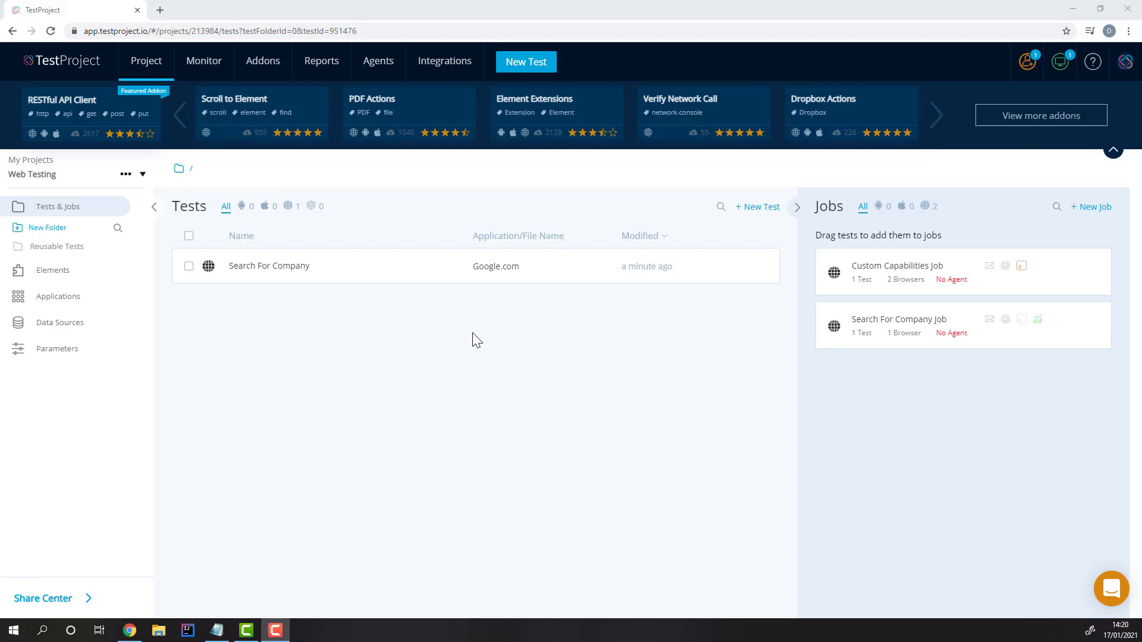
pyautogui.moveTo(480, 344)
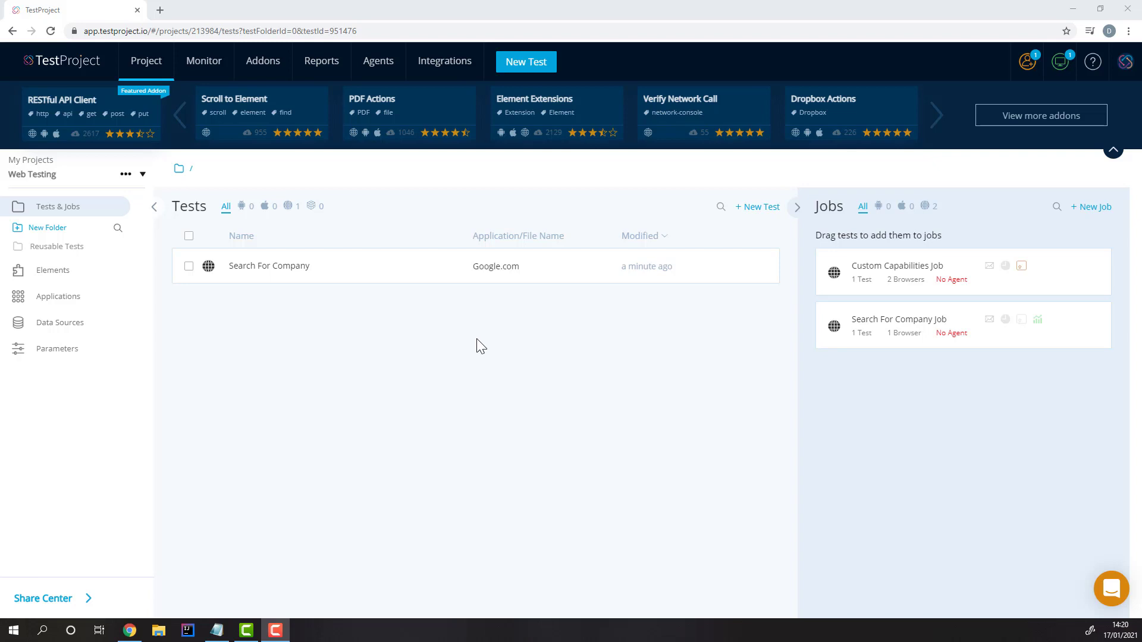
pyautogui.moveTo(788, 319)
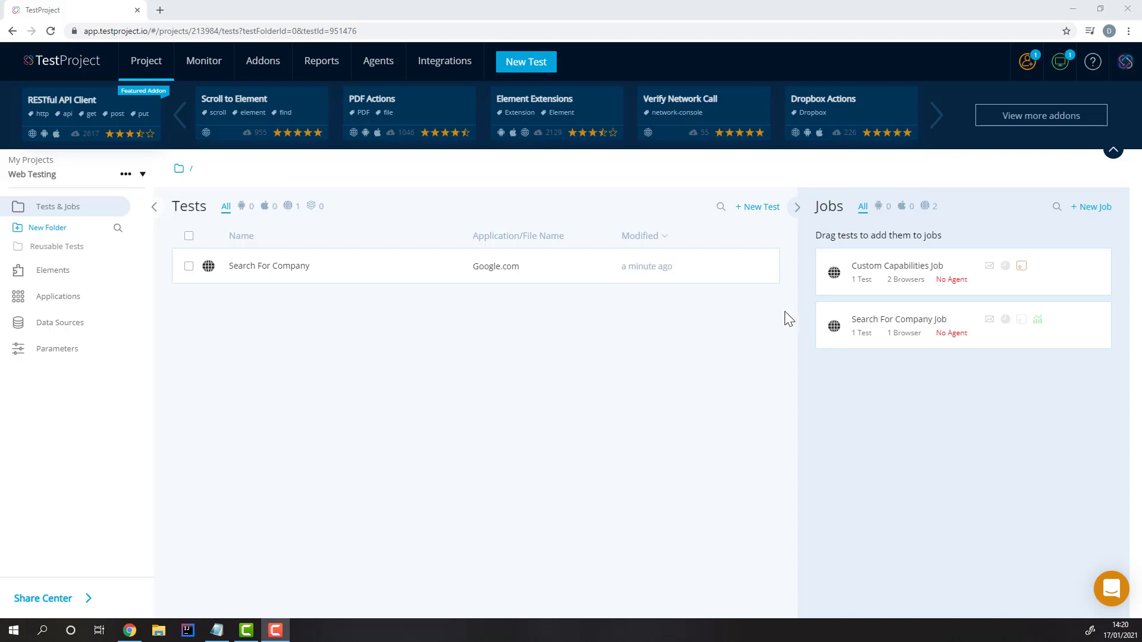
# Download Search For Company as Java Selenium (OpenSDK V2) code with Chrome as default browser
pyautogui.click(762, 266)
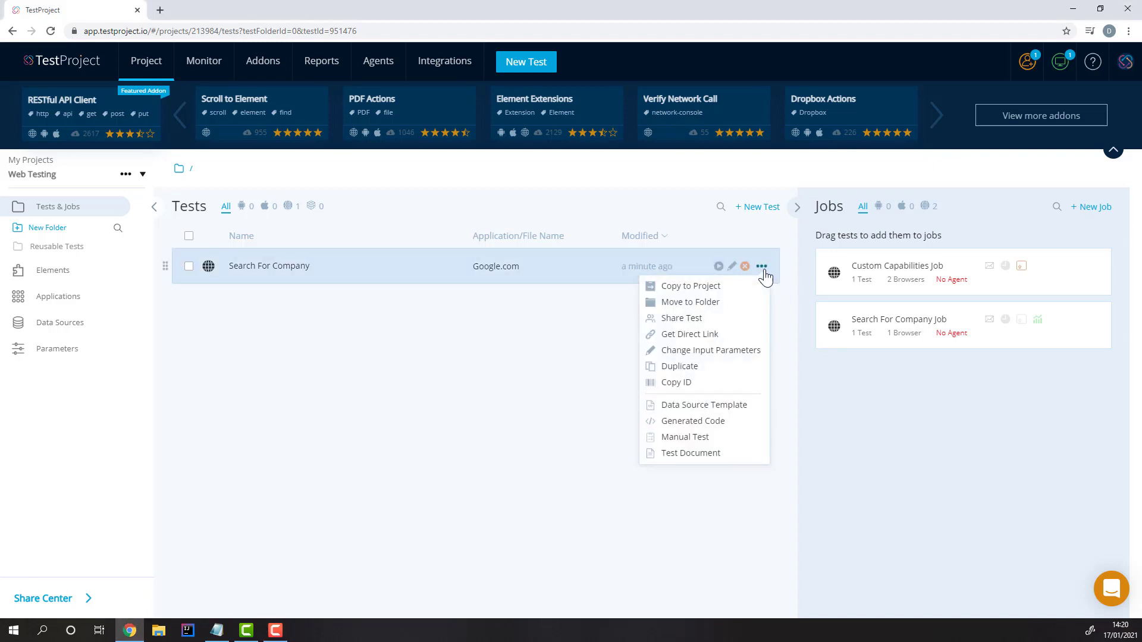
pyautogui.click(692, 421)
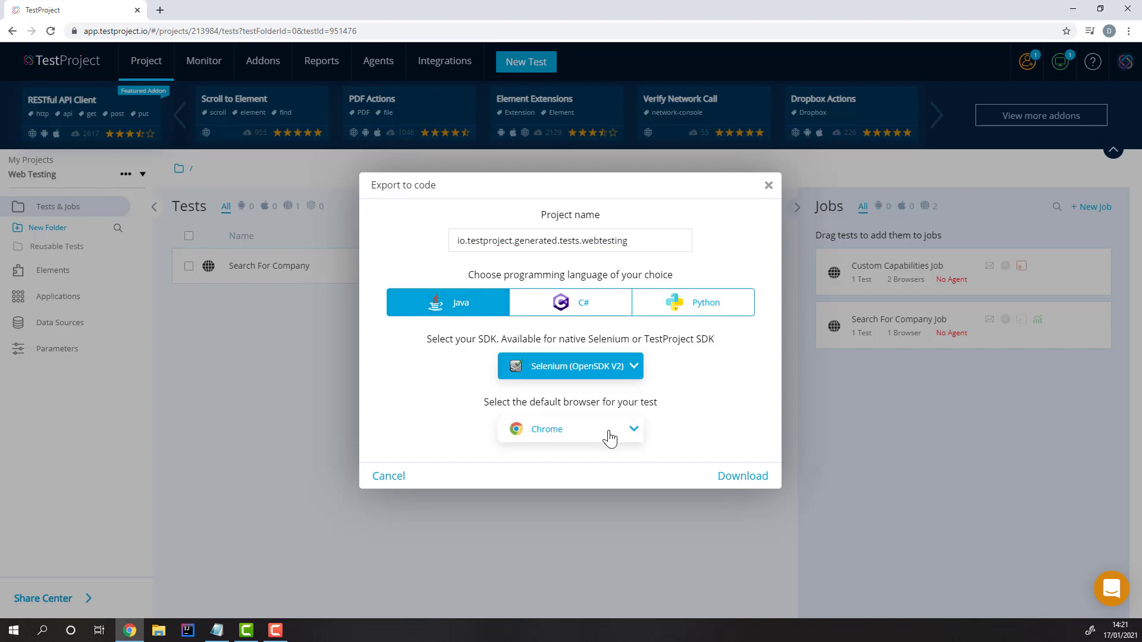
pyautogui.click(570, 428)
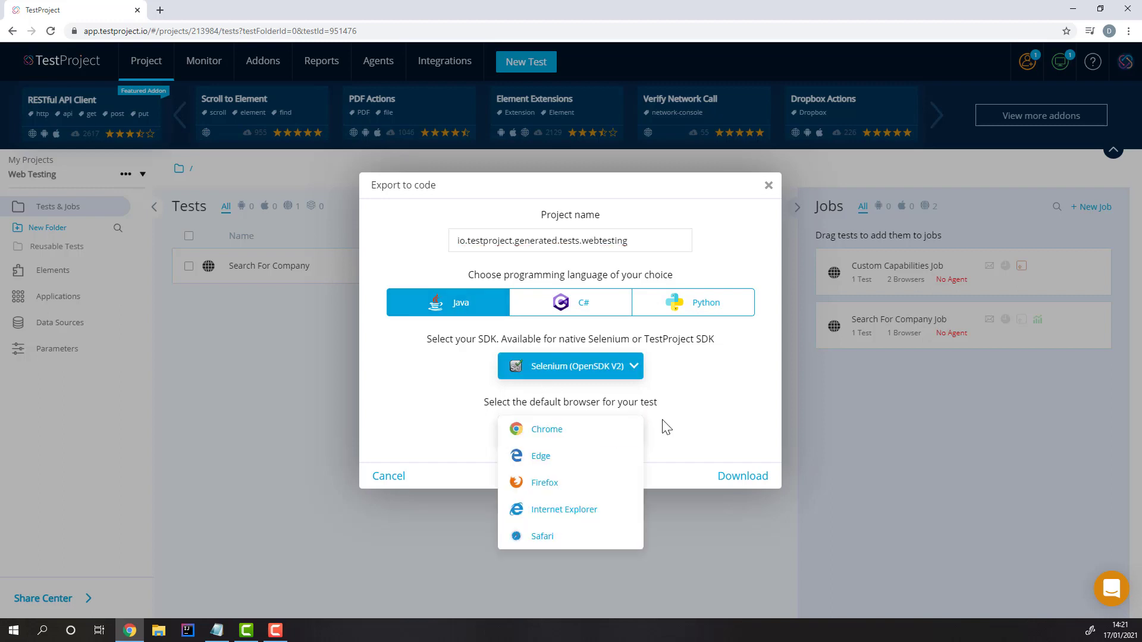
pyautogui.click(546, 429)
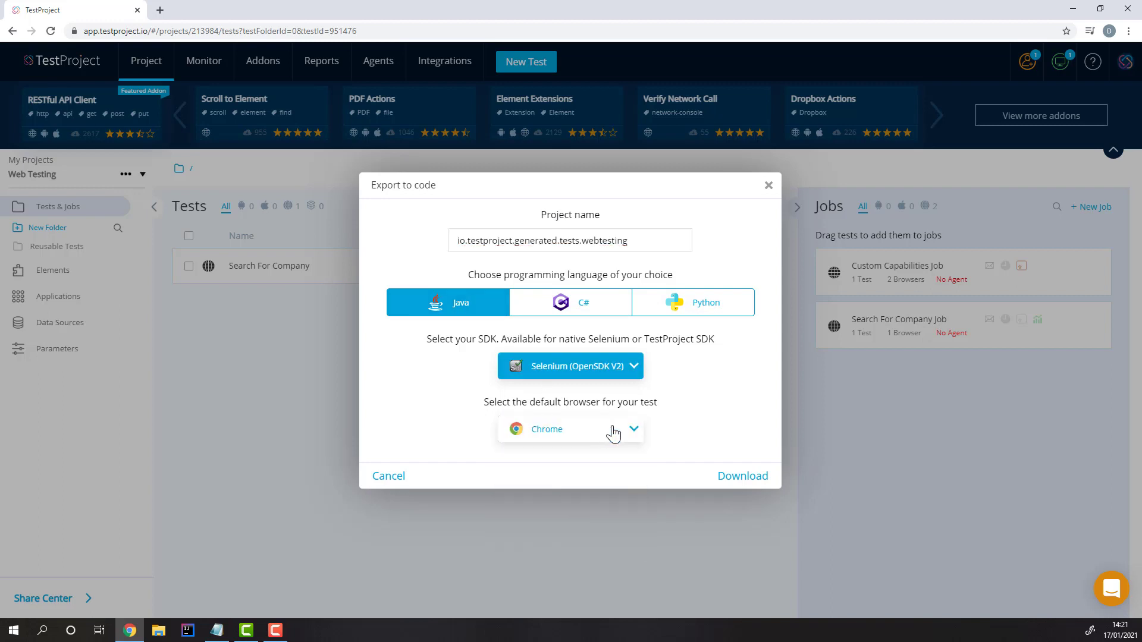
pyautogui.click(742, 476)
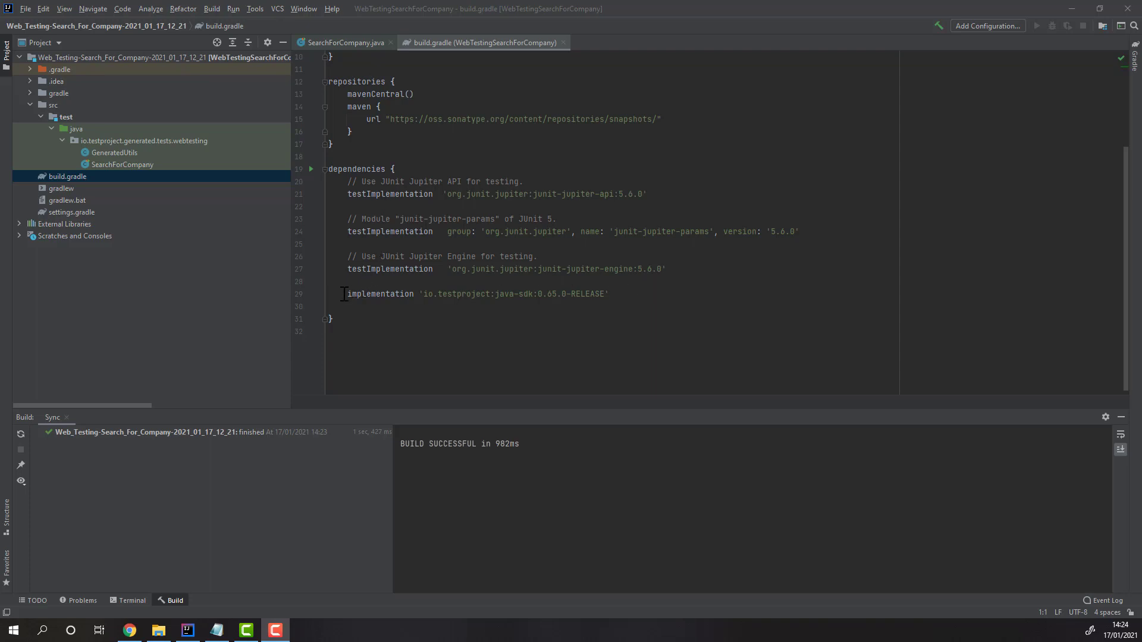
pyautogui.moveTo(481, 201)
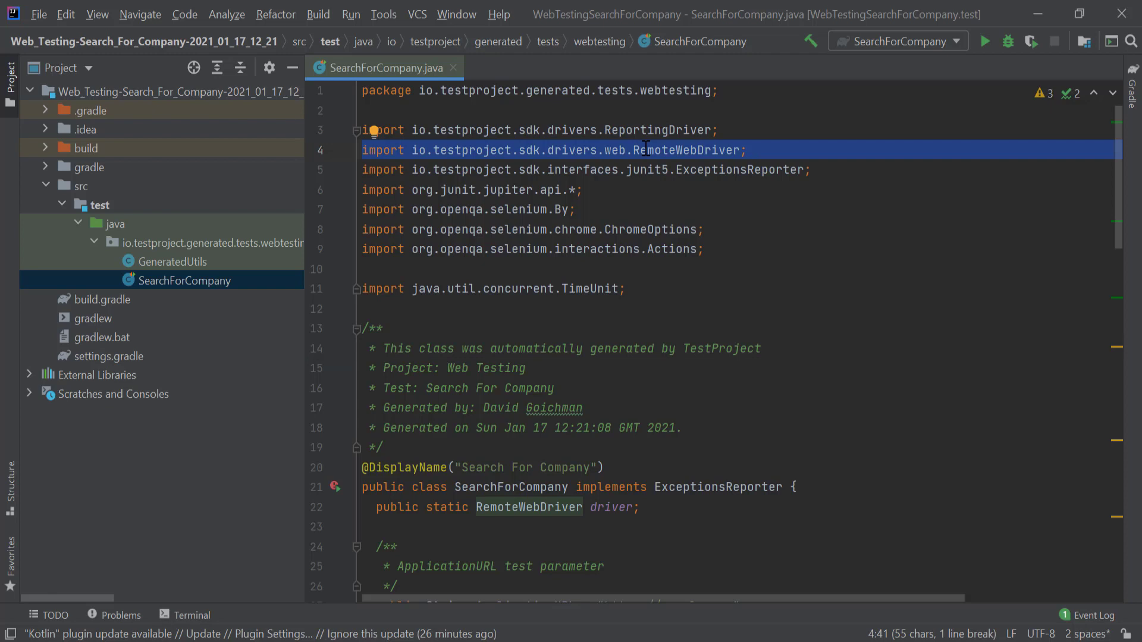
pyautogui.moveTo(646, 155)
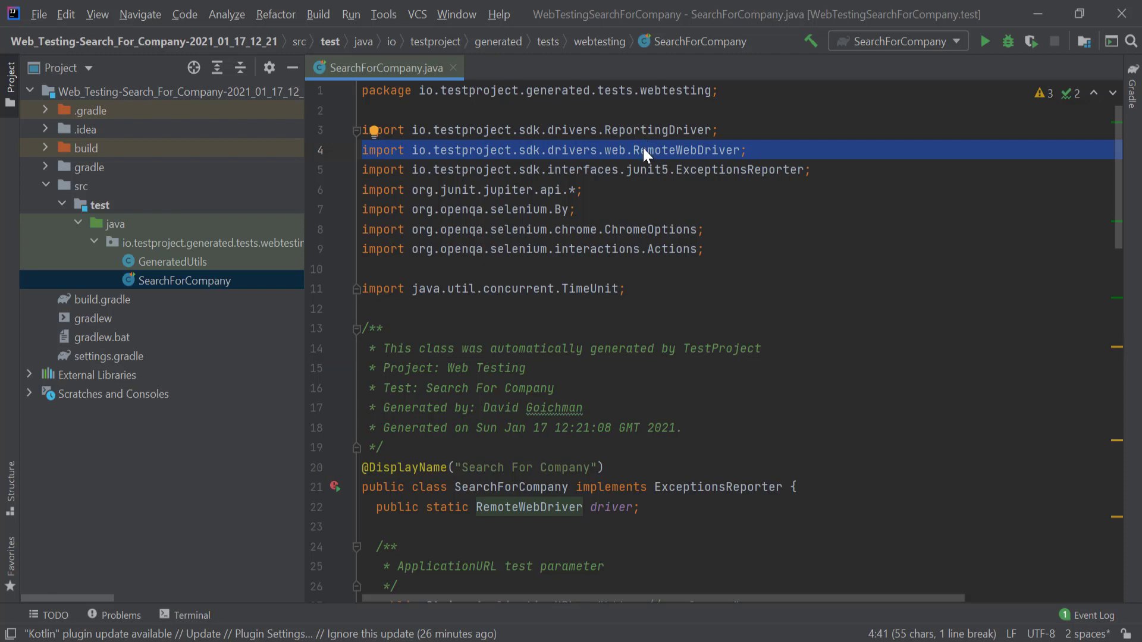
pyautogui.moveTo(685, 150)
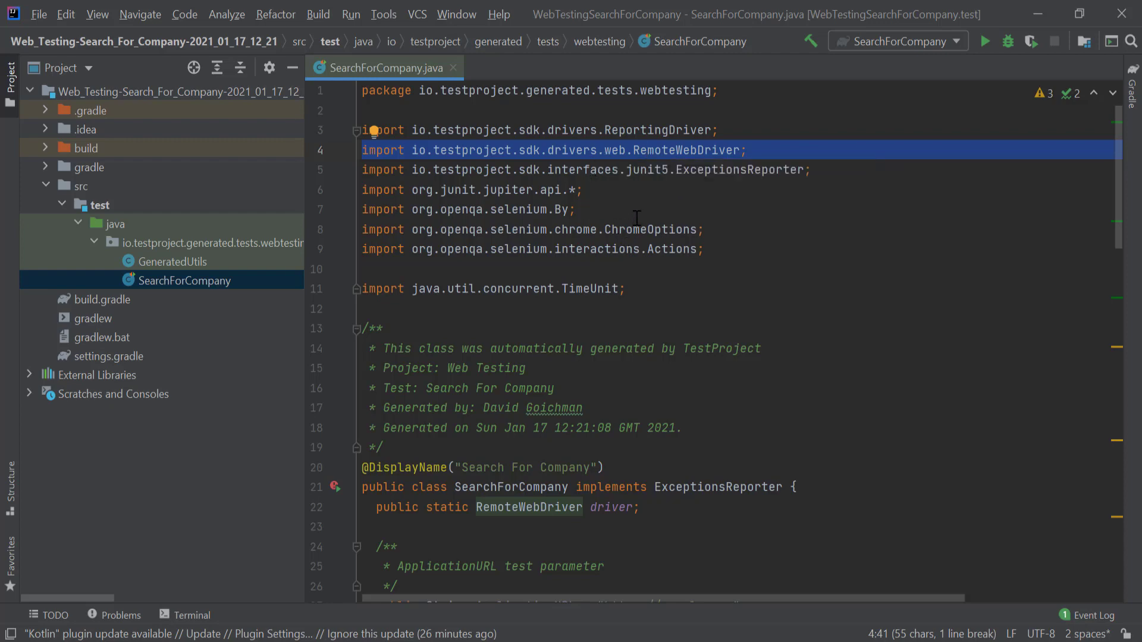
pyautogui.scroll(-3)
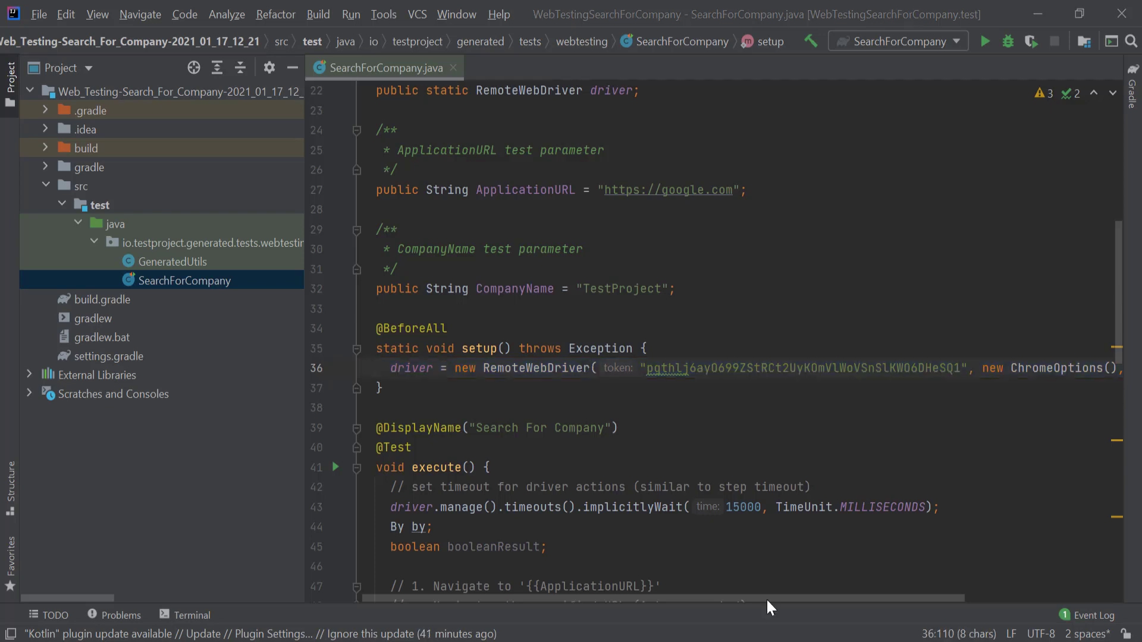
pyautogui.hscroll(3)
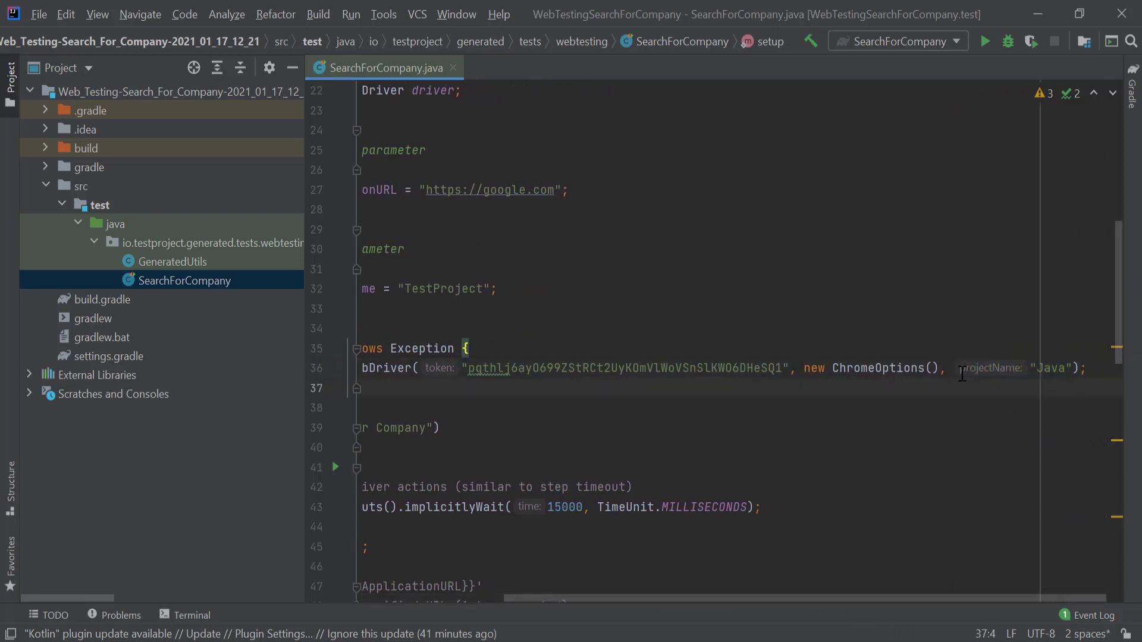
pyautogui.doubleClick(1049, 367)
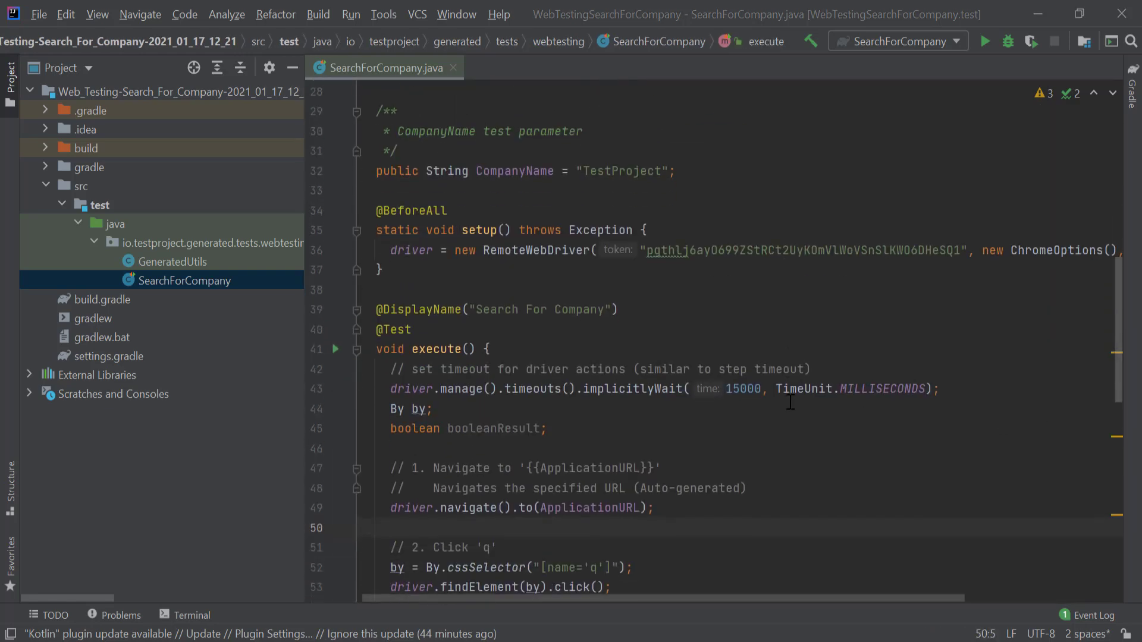
pyautogui.scroll(-3)
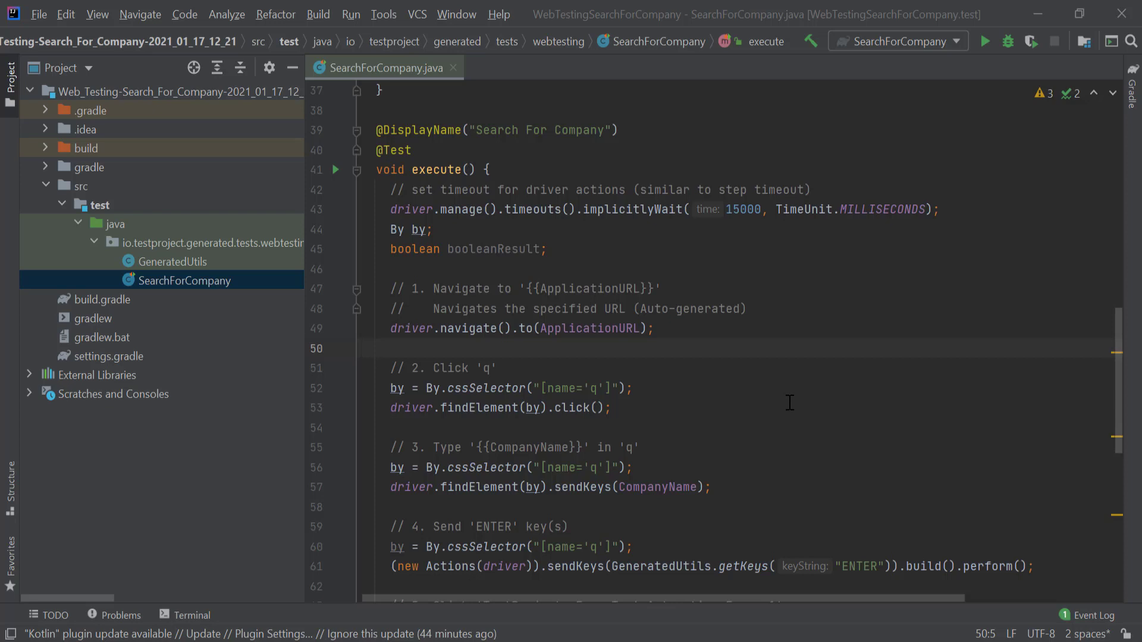
pyautogui.scroll(-3)
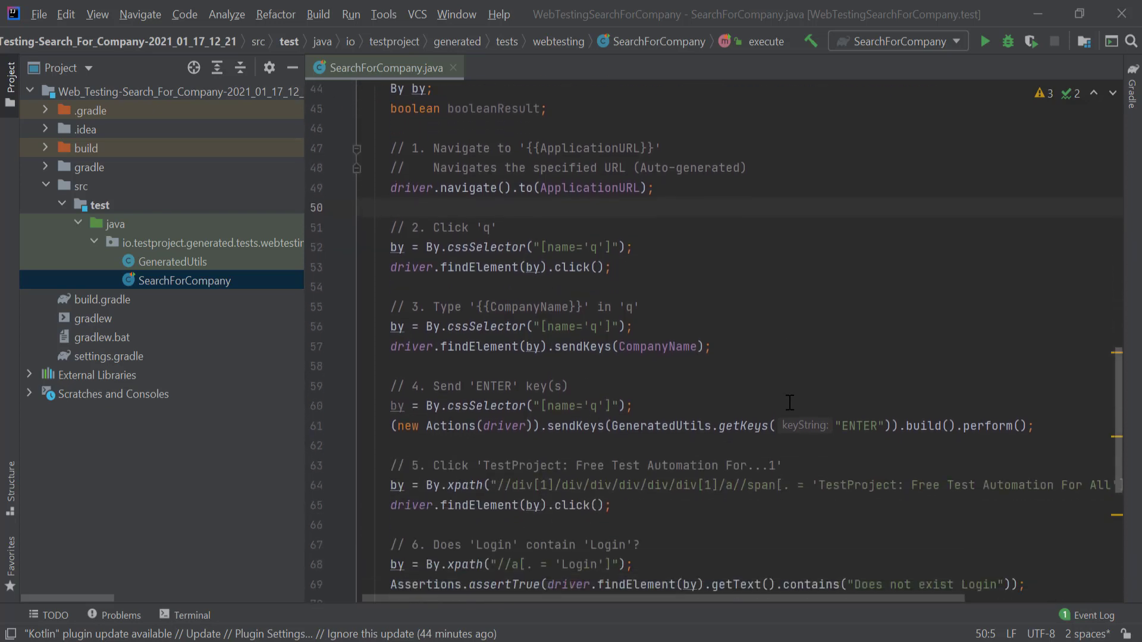
pyautogui.scroll(-3)
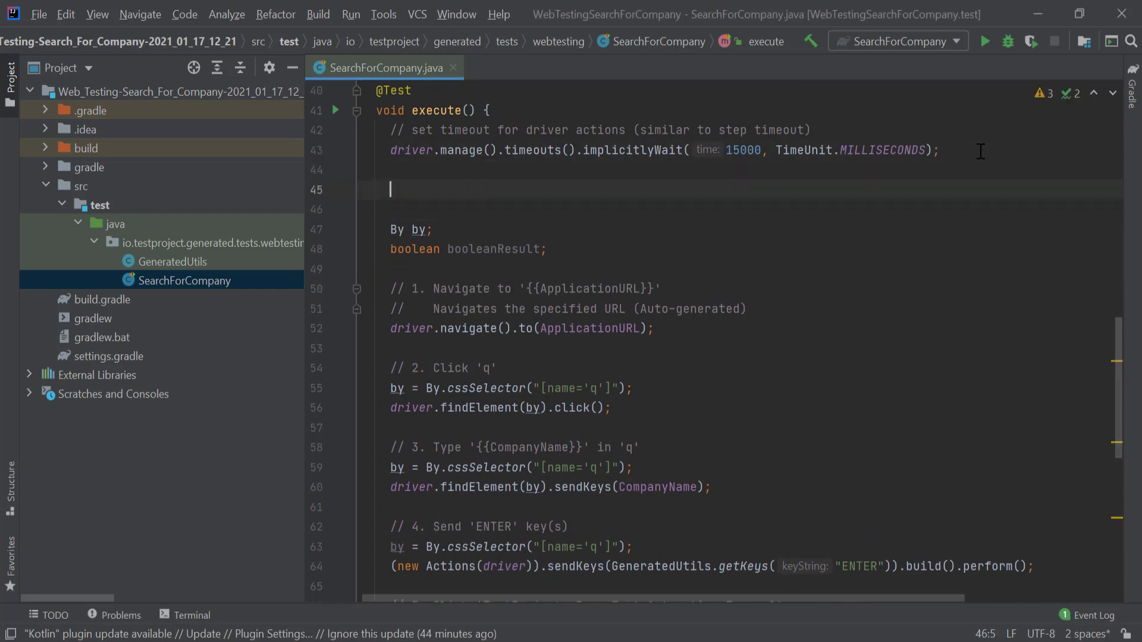
# Add driver.report().disableReports(true) in execute() to turn off automatic reporting
pyautogui.write('D')
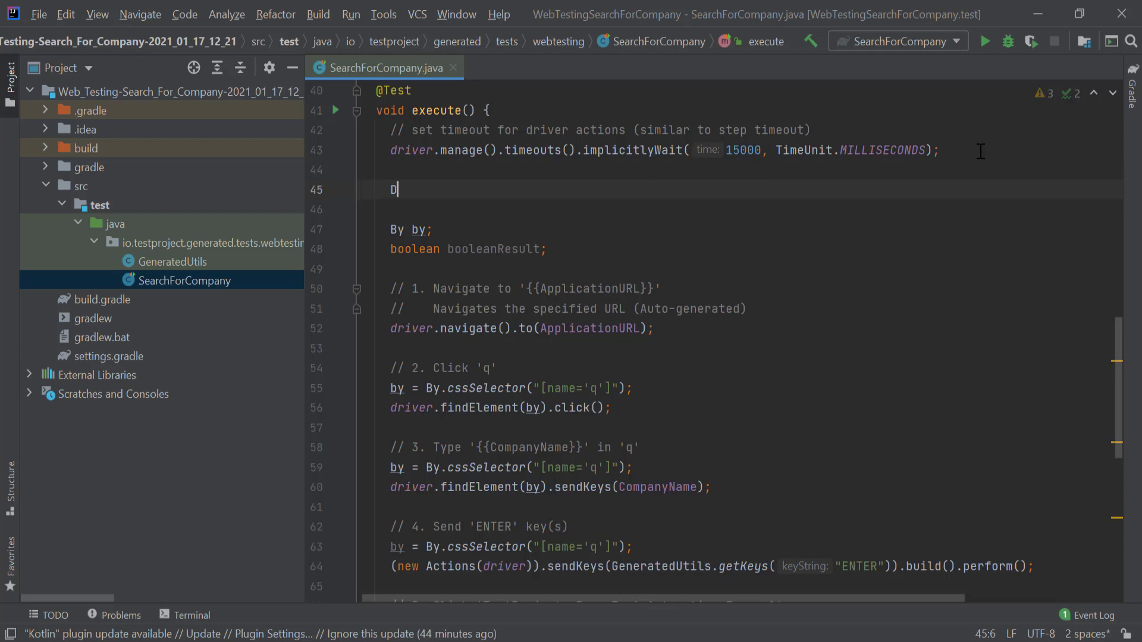
pyautogui.write('river')
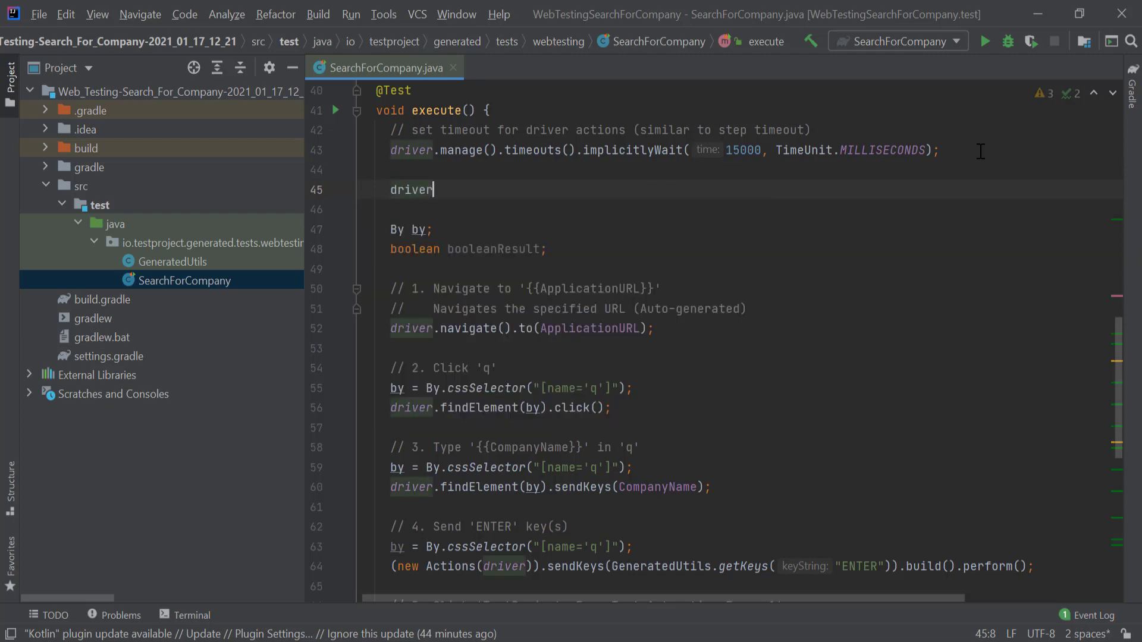
pyautogui.write('.report().disableReports(true);')
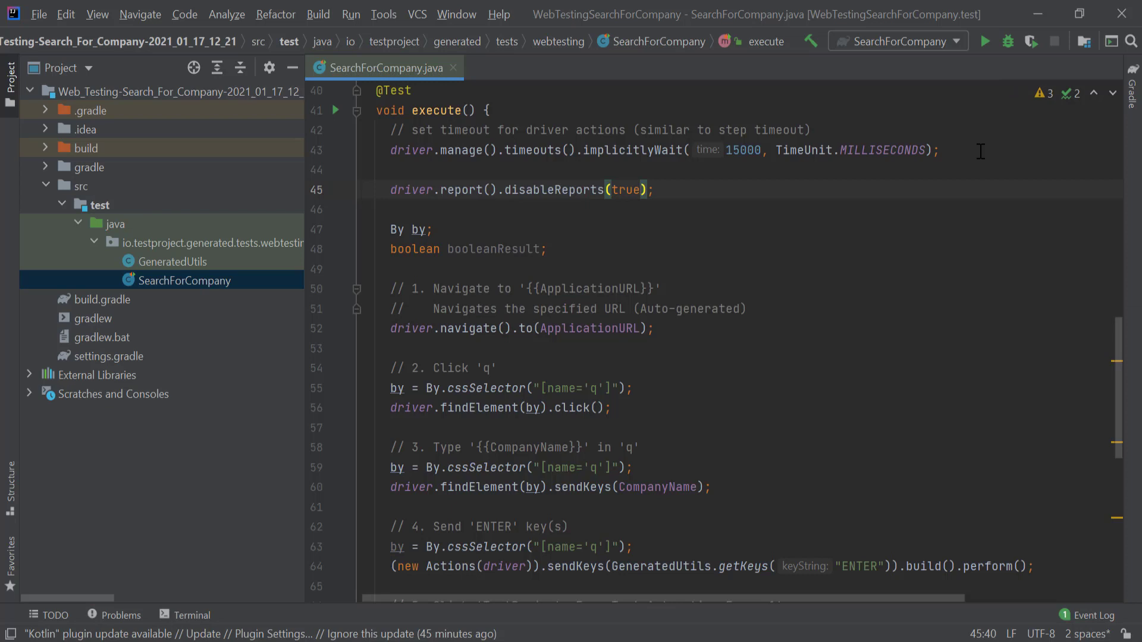
pyautogui.moveTo(895, 253)
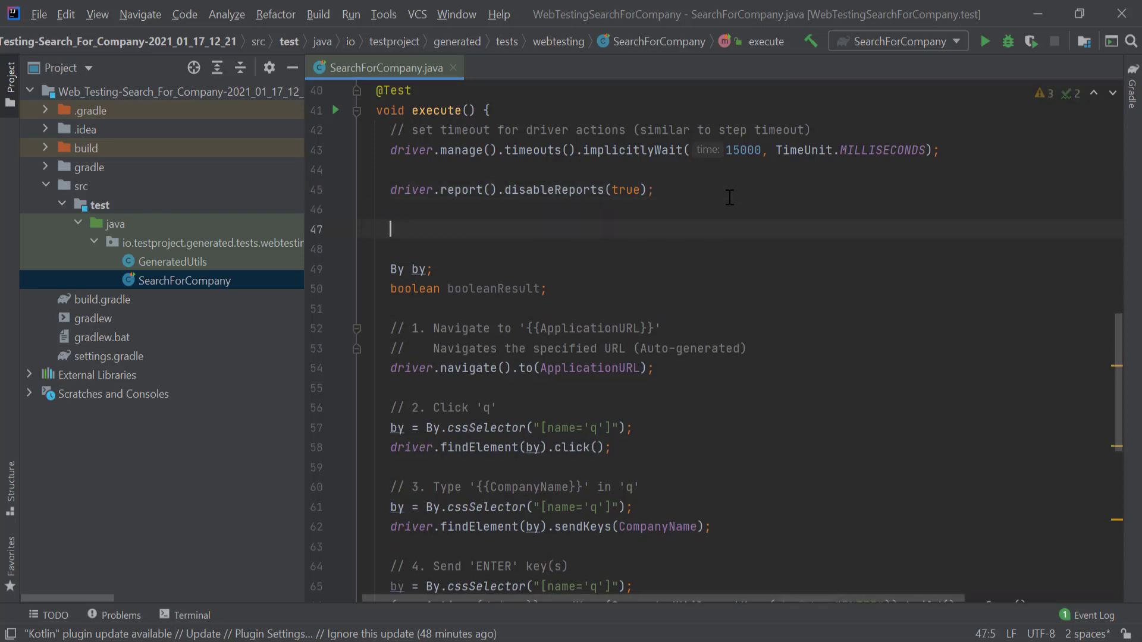
# Log a passing report step 'Reached application page' with message 'reached the page' and screenshot
pyautogui.write('driver.r')
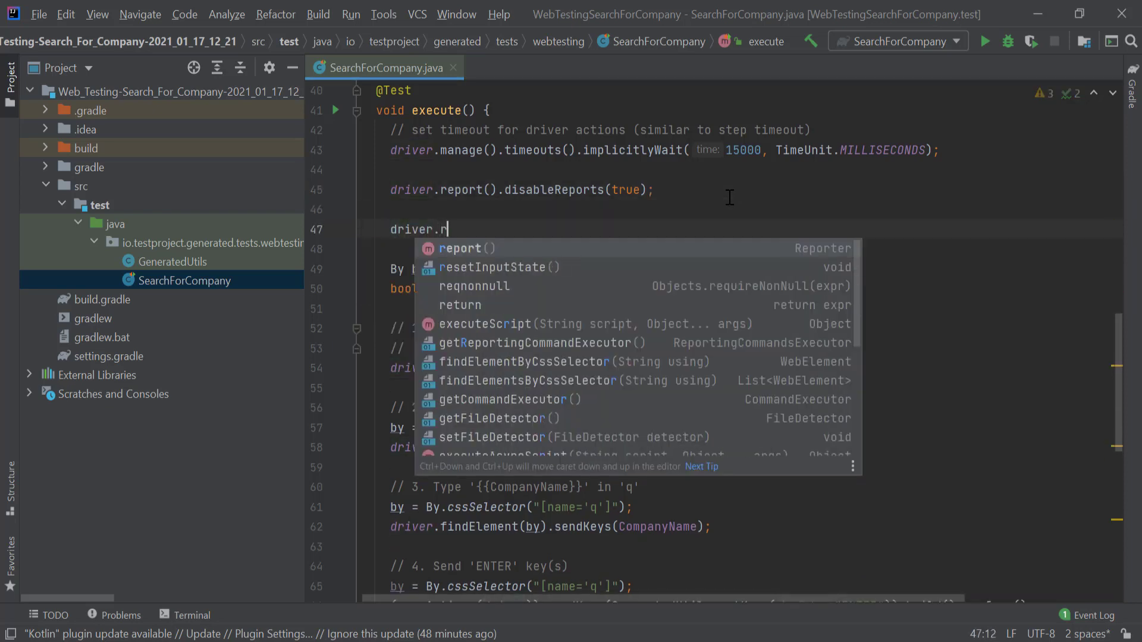
pyautogui.write('eport().step("Reached appl");')
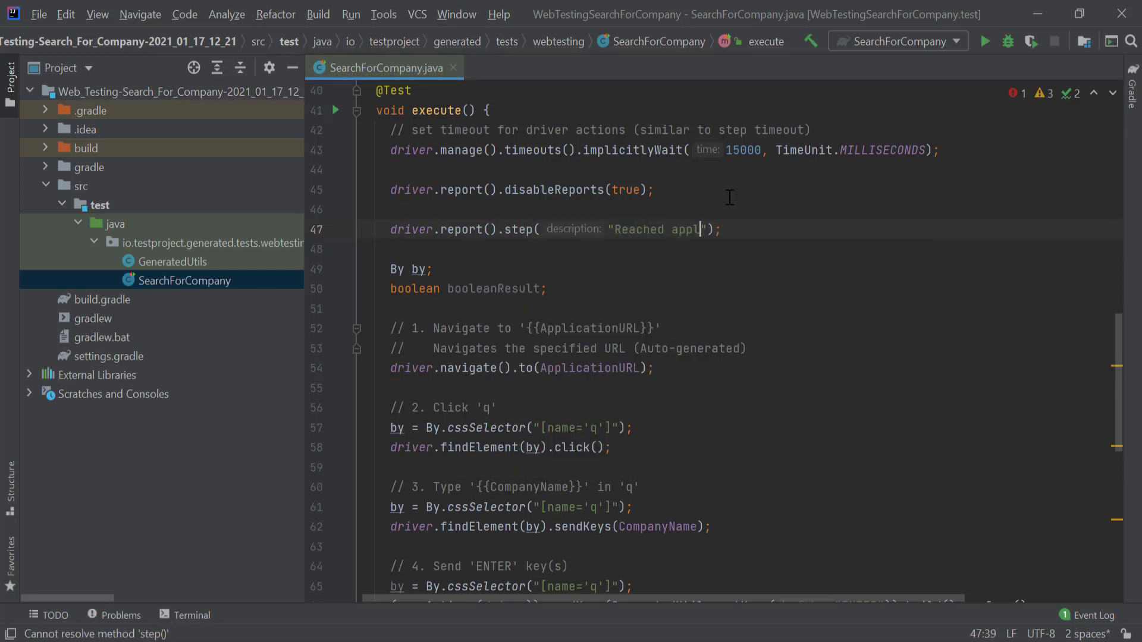
pyautogui.write('ication page')
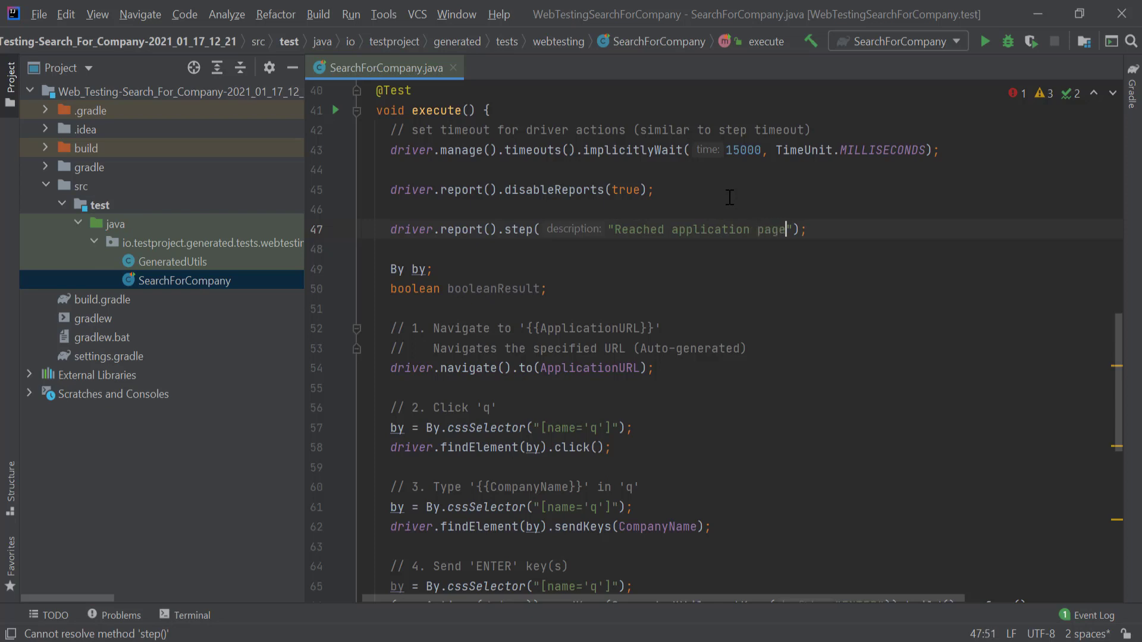
pyautogui.write(', "')
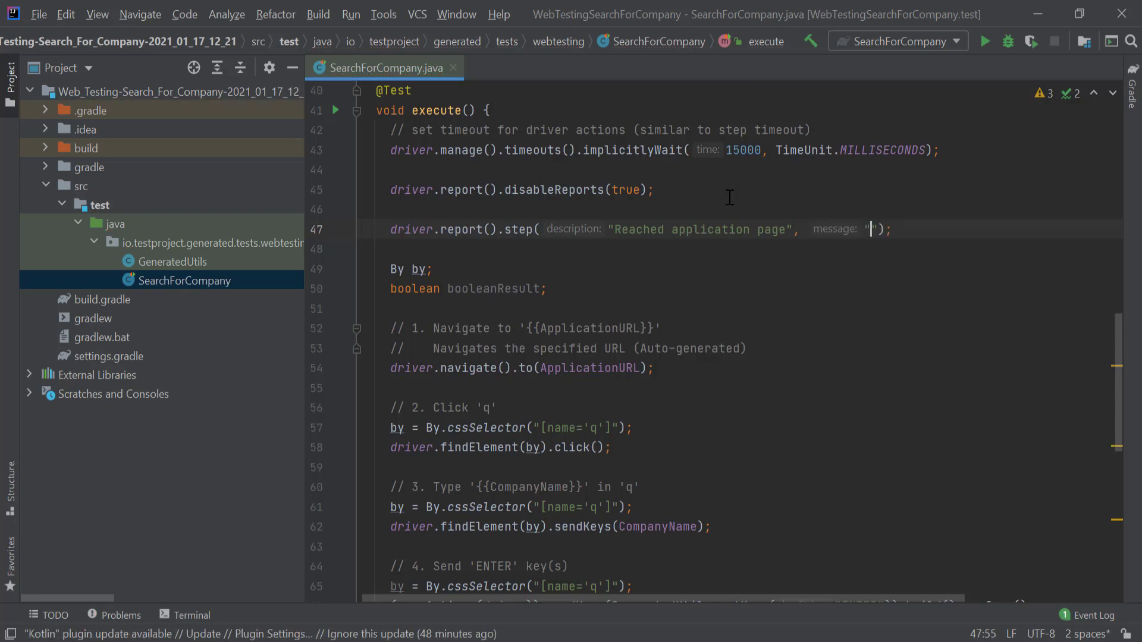
pyautogui.write('reached')
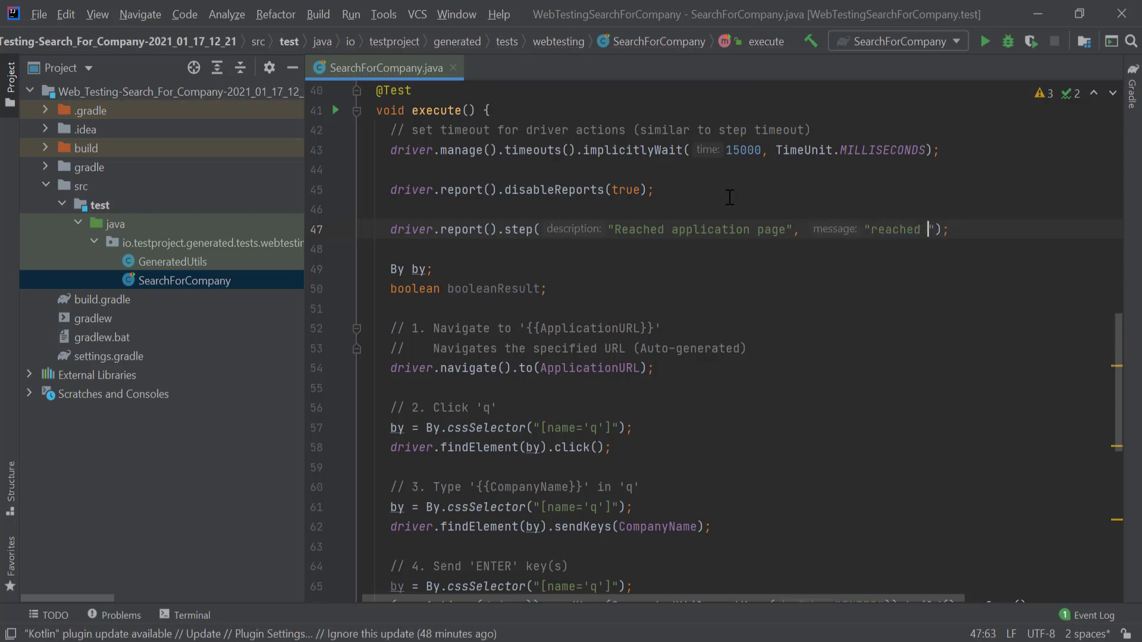
pyautogui.write('the page')
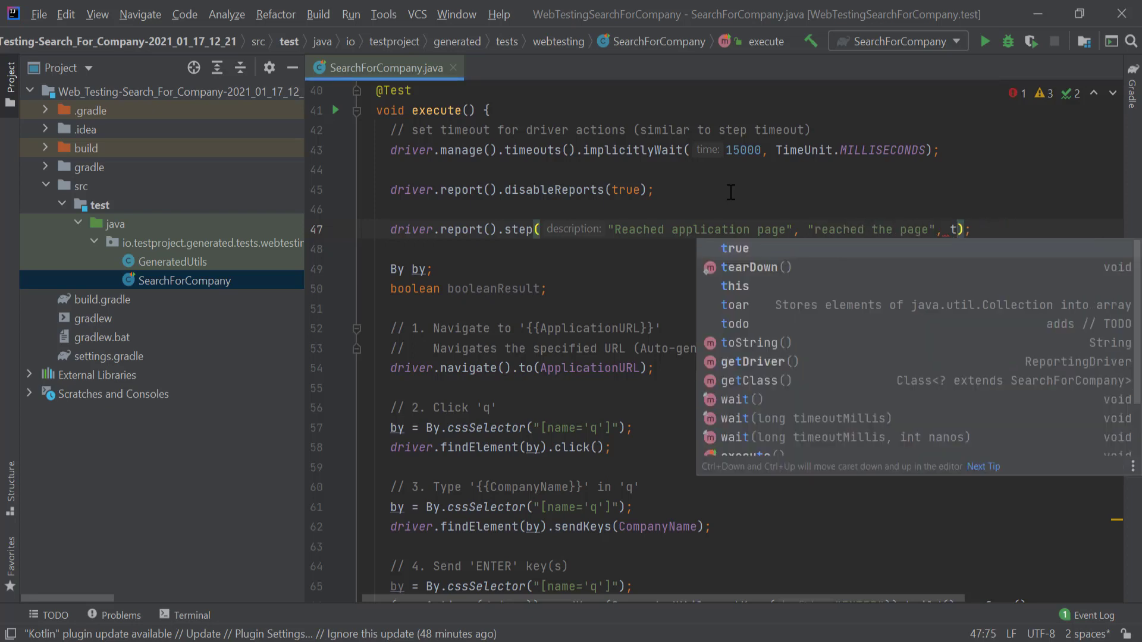
pyautogui.write('true')
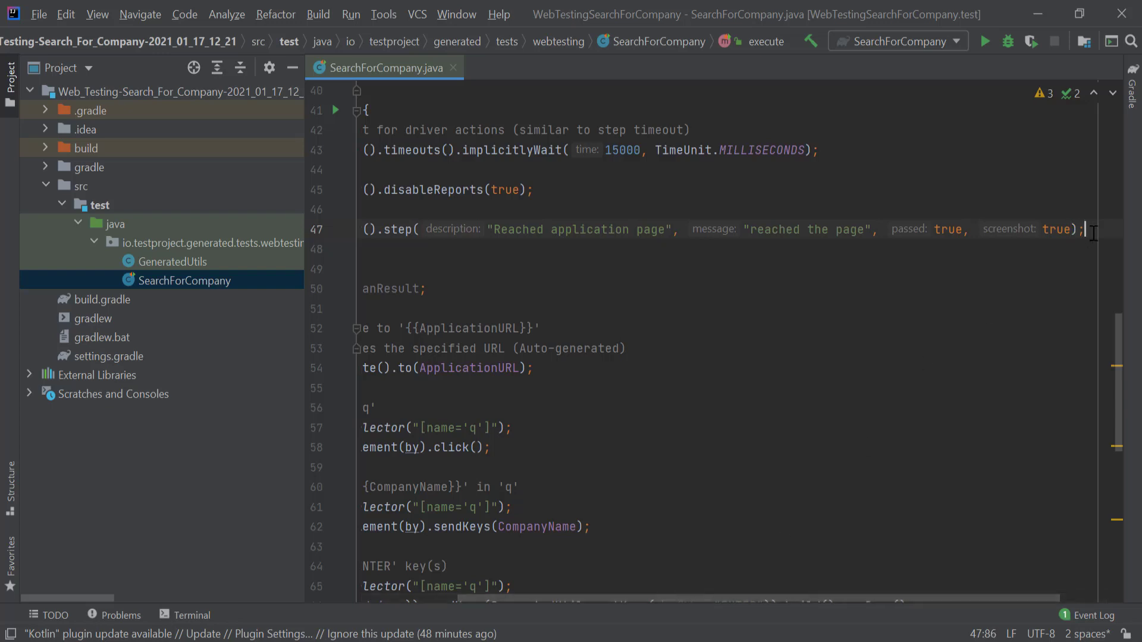
pyautogui.write('dri')
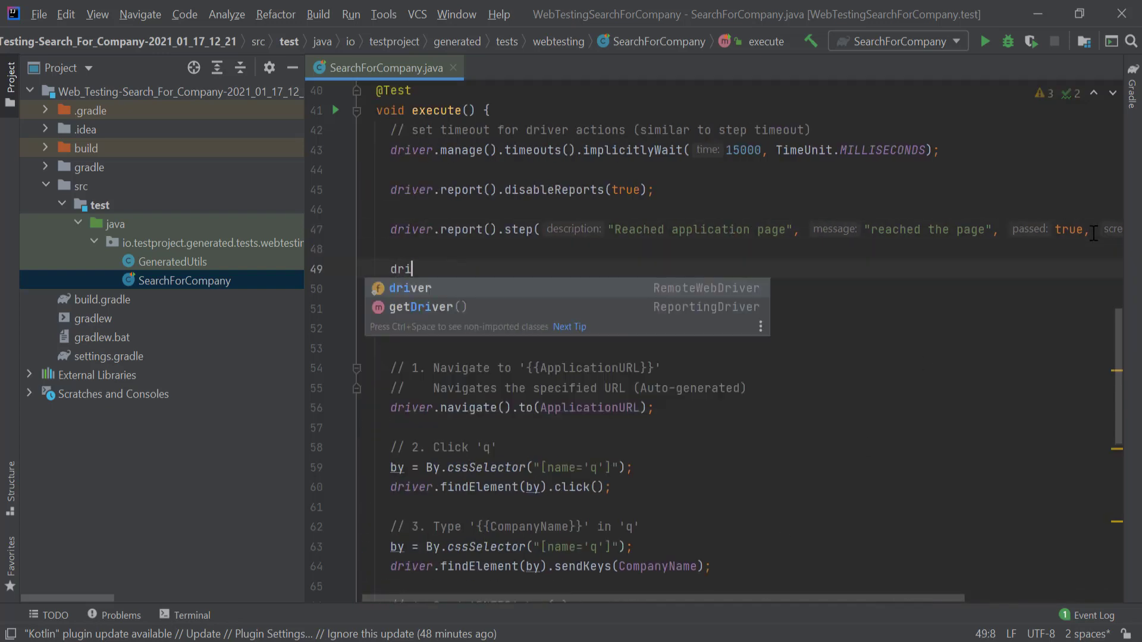
# Delete the disableReports line and stray driver call, keeping the manual step after the timeout
pyautogui.write('driver.')
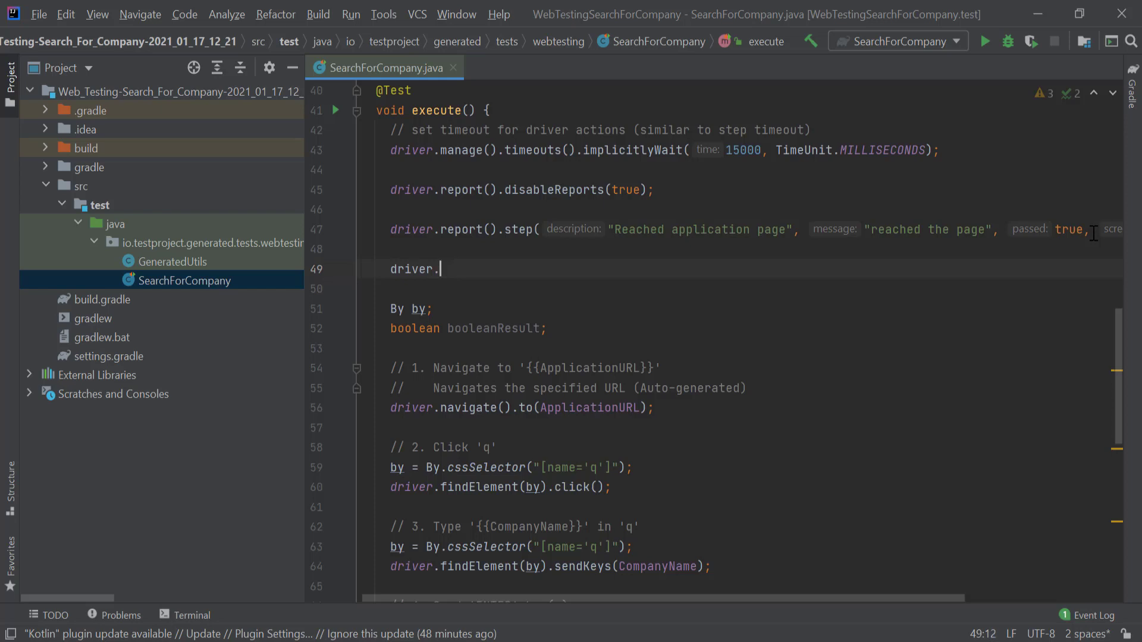
pyautogui.write('report().')
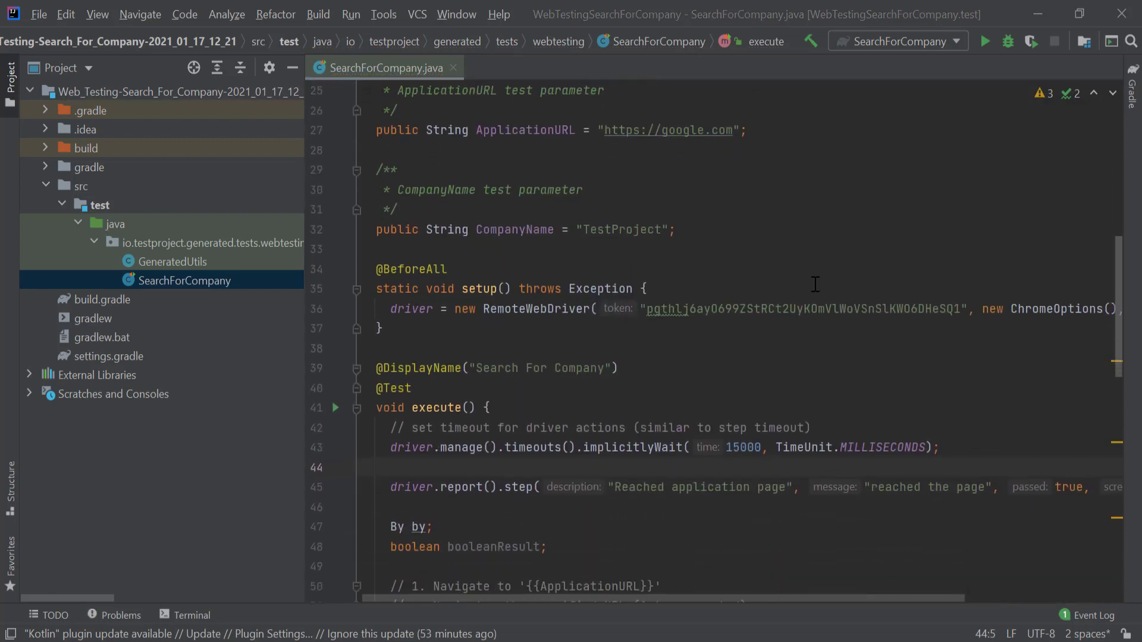
pyautogui.scroll(-3)
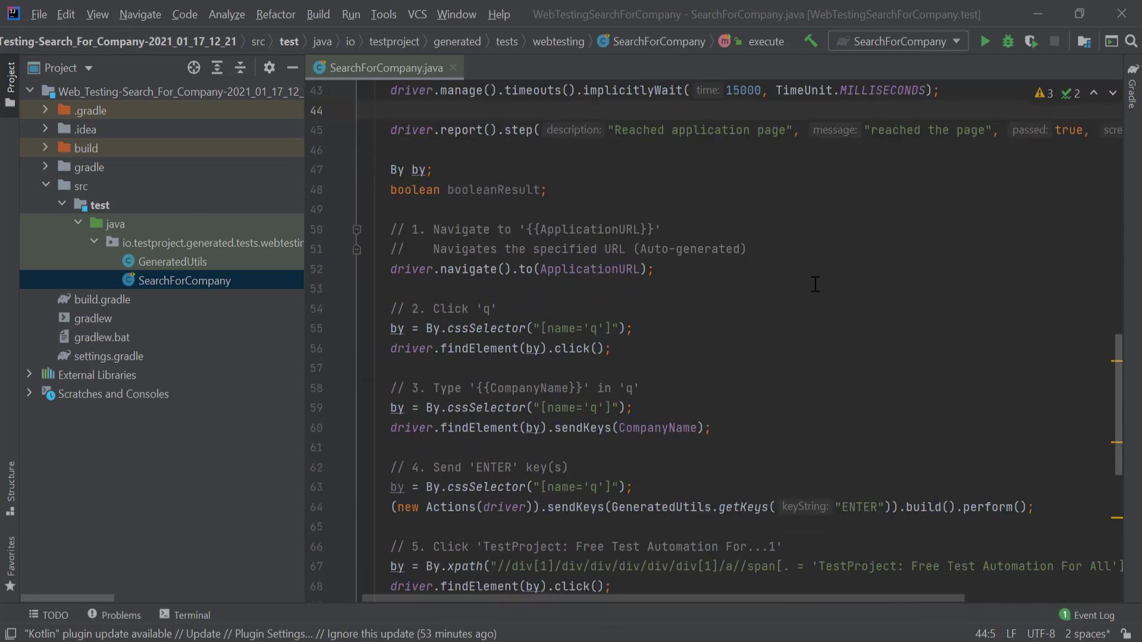
pyautogui.scroll(-3)
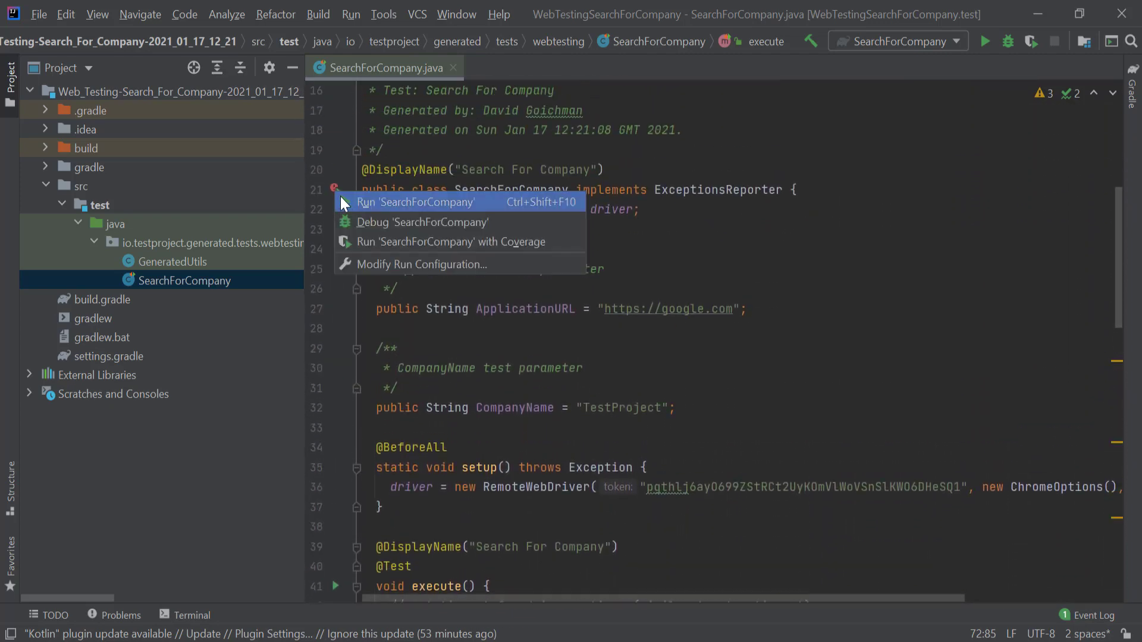
# Run the SearchForCompany test from the class gutter icon
pyautogui.click(415, 201)
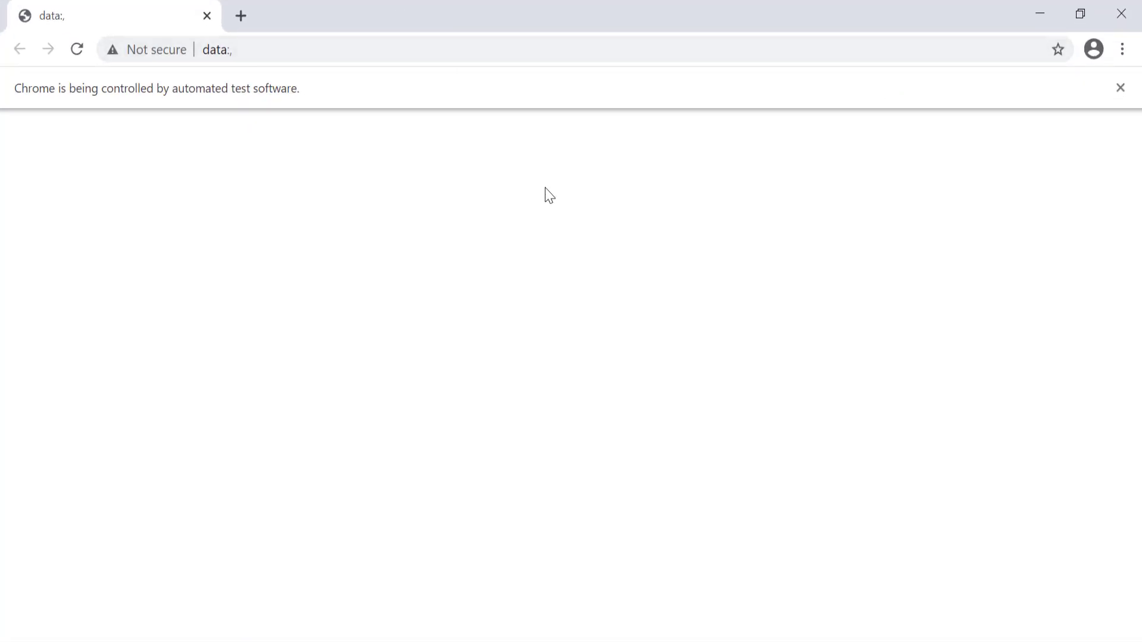
pyautogui.moveTo(574, 204)
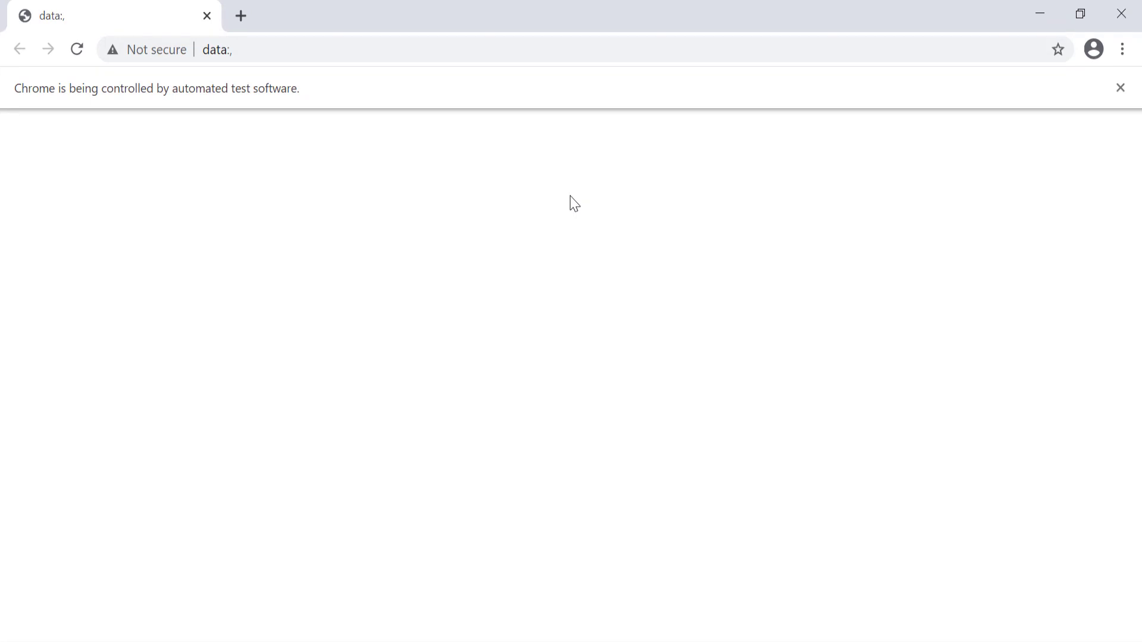
# Let the automated Chrome session navigate to google.com and then testproject.io
pyautogui.write('google.com')
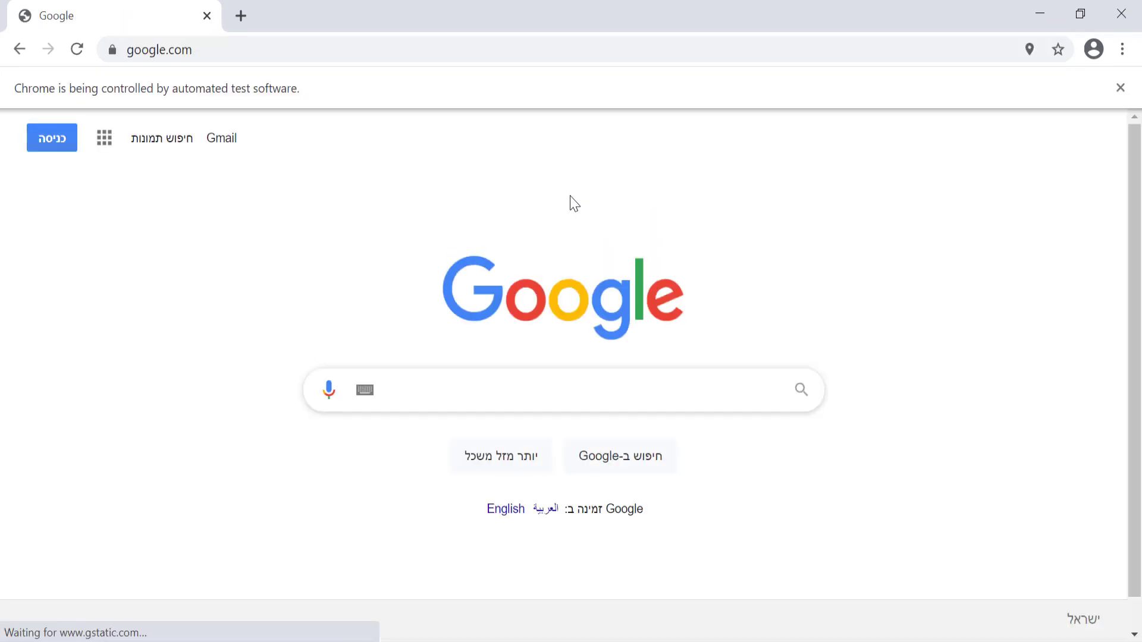
pyautogui.write('testproject.io')
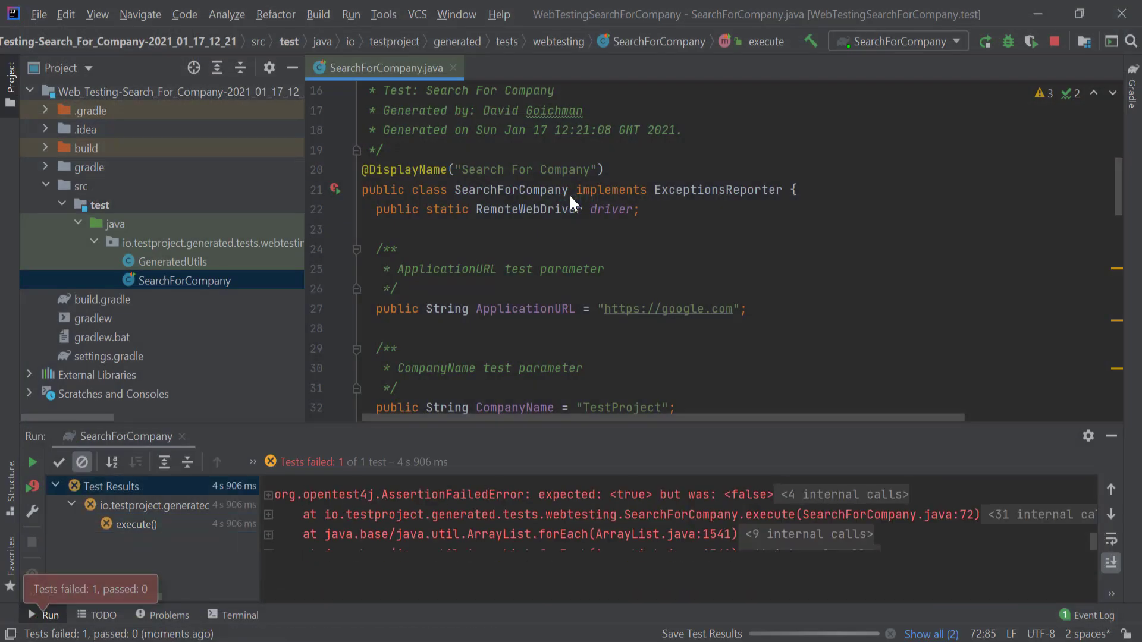
# Show the full console output and scroll to the expected true, actual false assertion
pyautogui.click(985, 41)
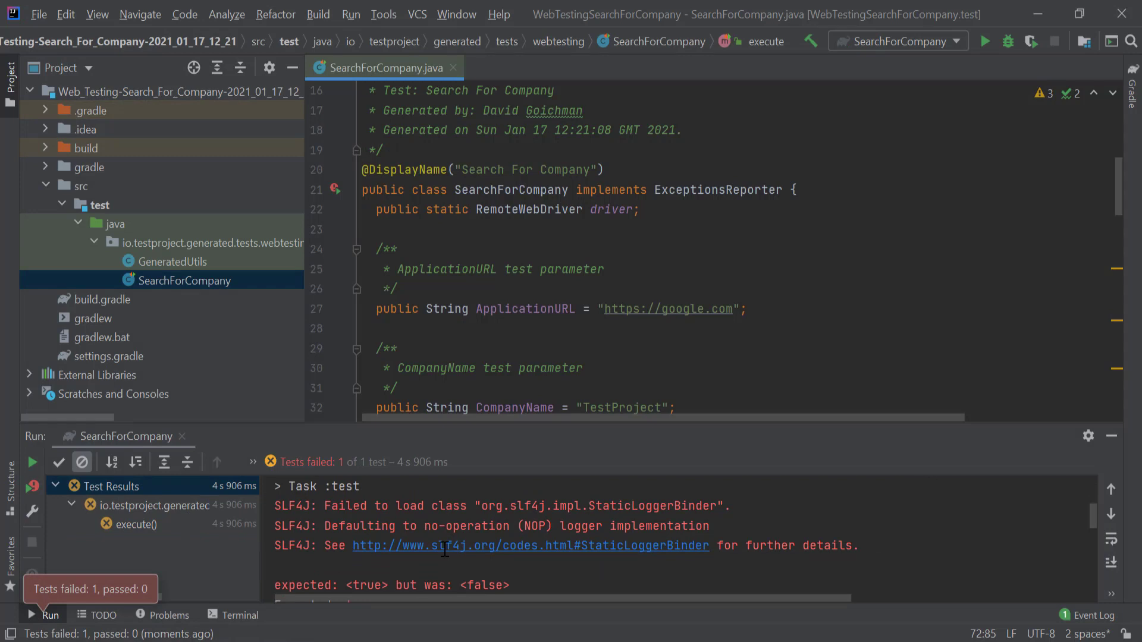
pyautogui.scroll(-3)
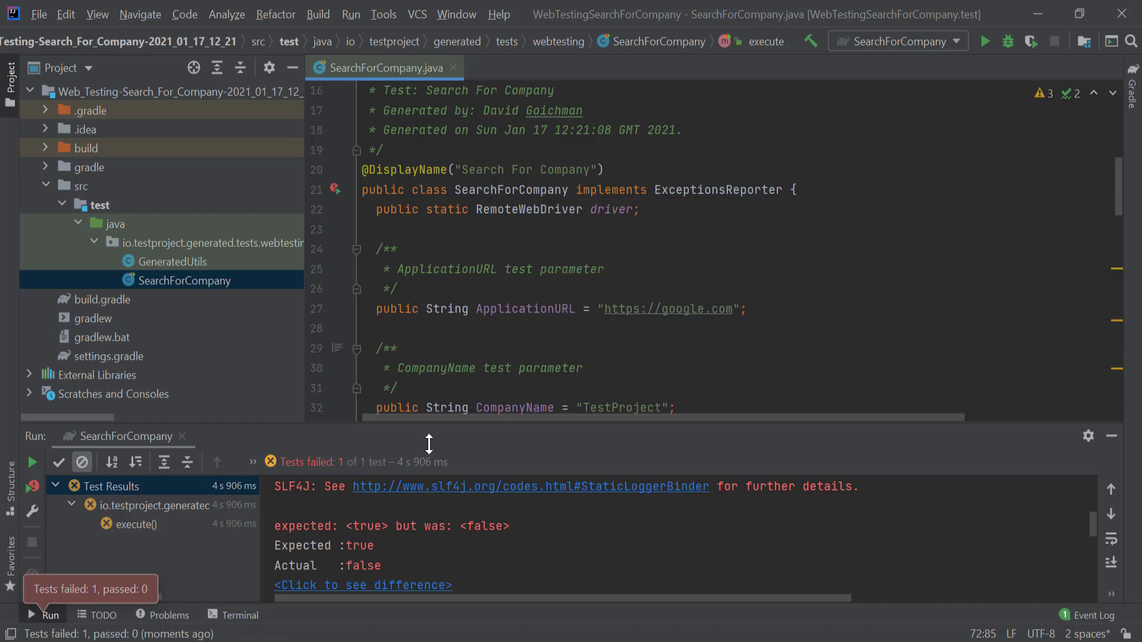
pyautogui.click(137, 523)
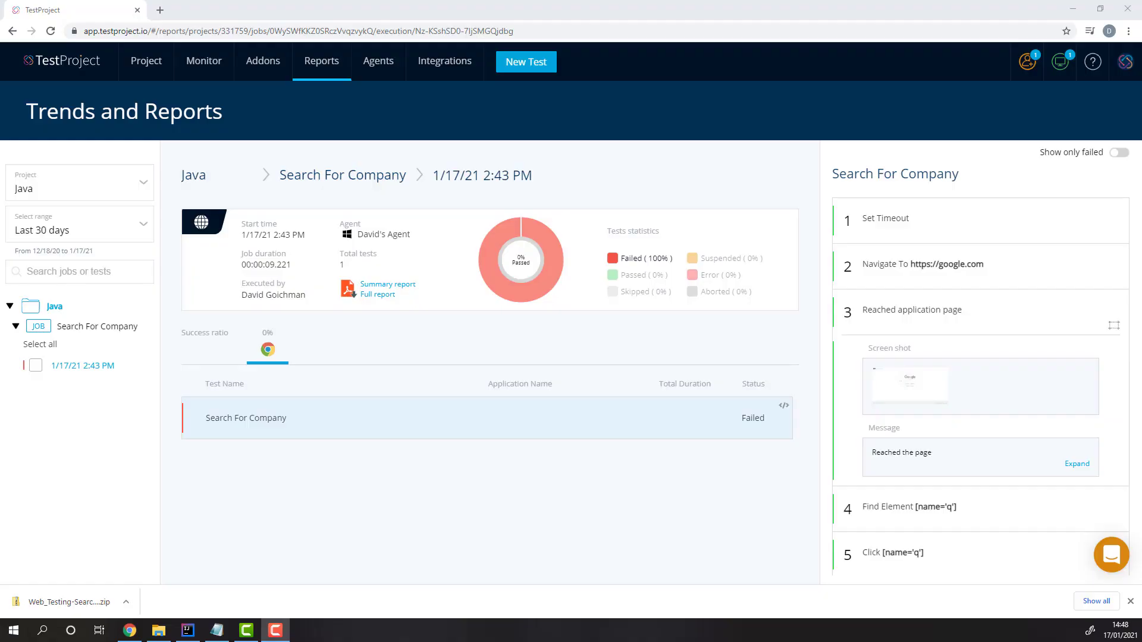
pyautogui.moveTo(356, 125)
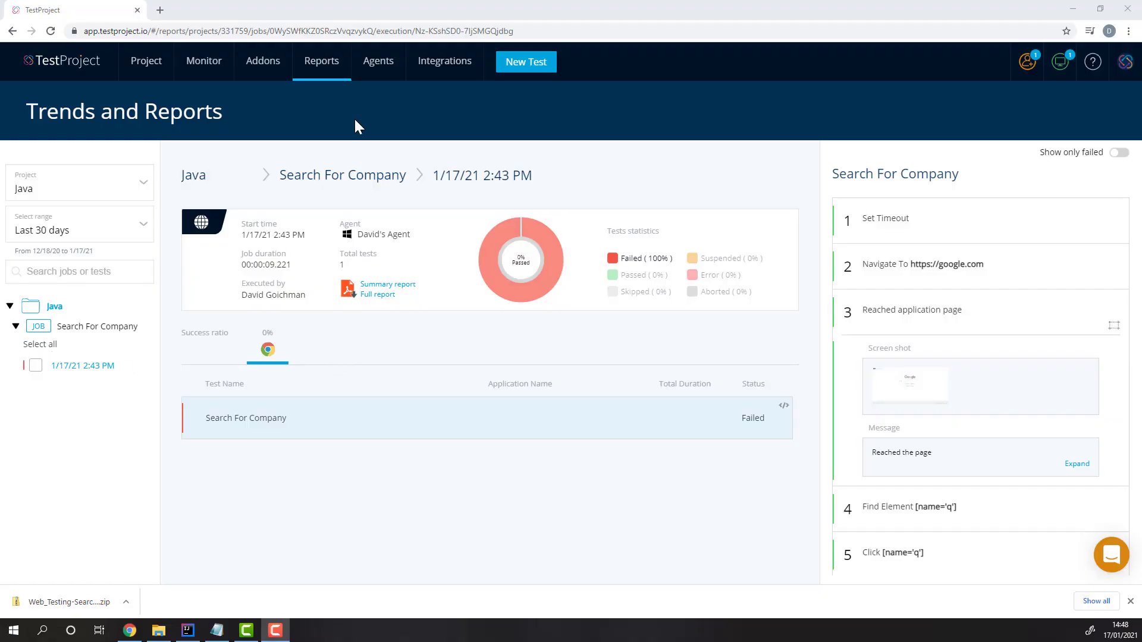
pyautogui.moveTo(329, 75)
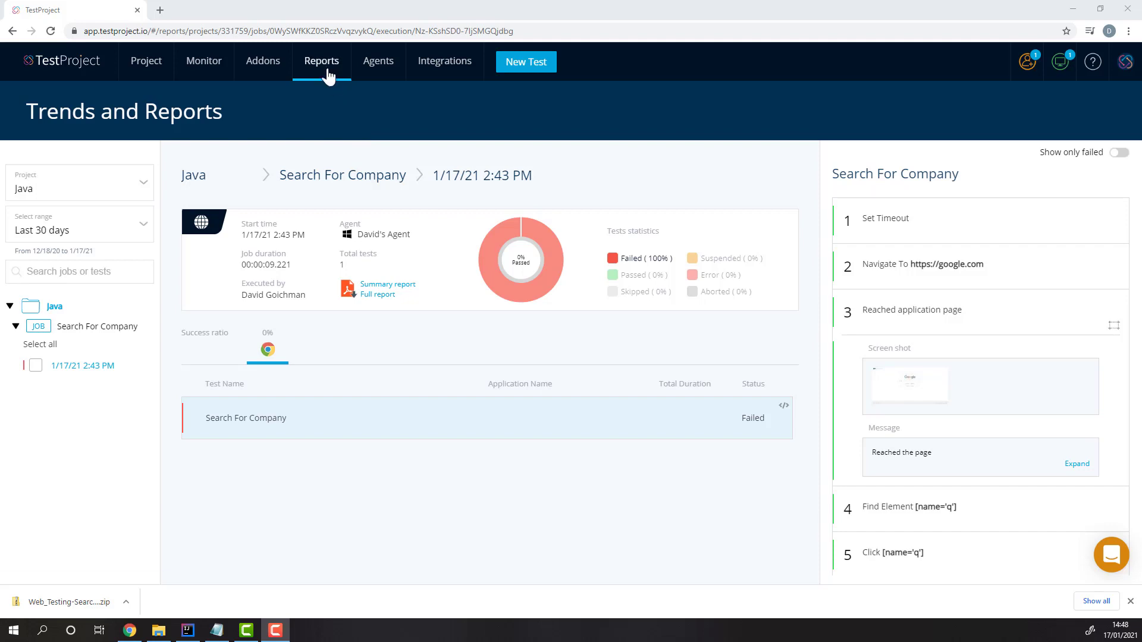
# Open the most recent Search For Company report from Reports, showing it failed at 100%
pyautogui.click(321, 61)
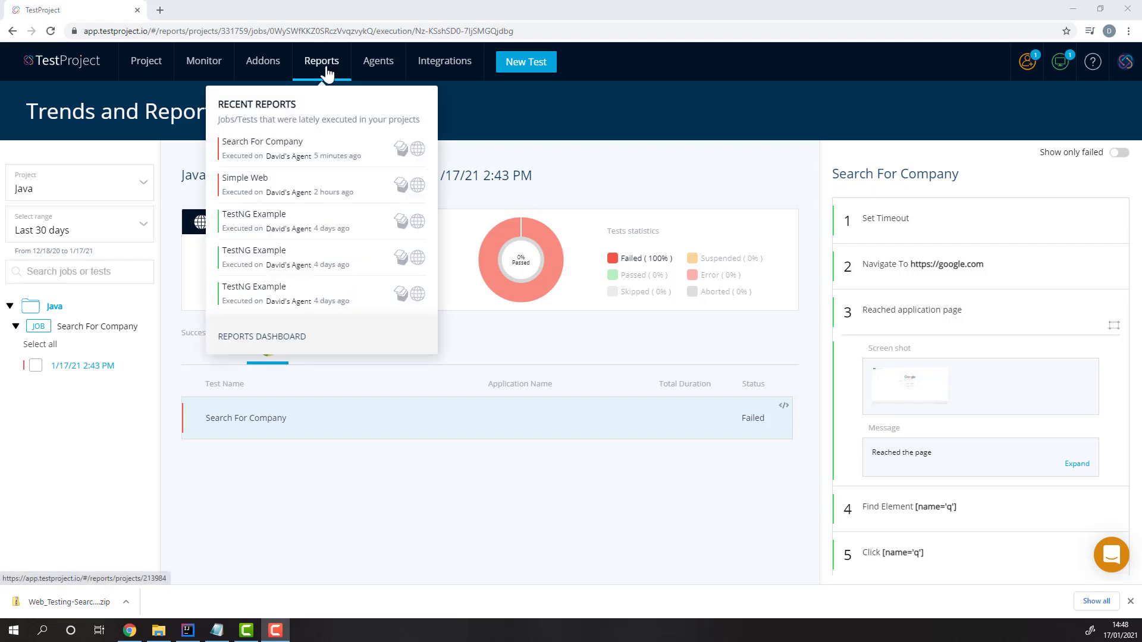
pyautogui.click(263, 61)
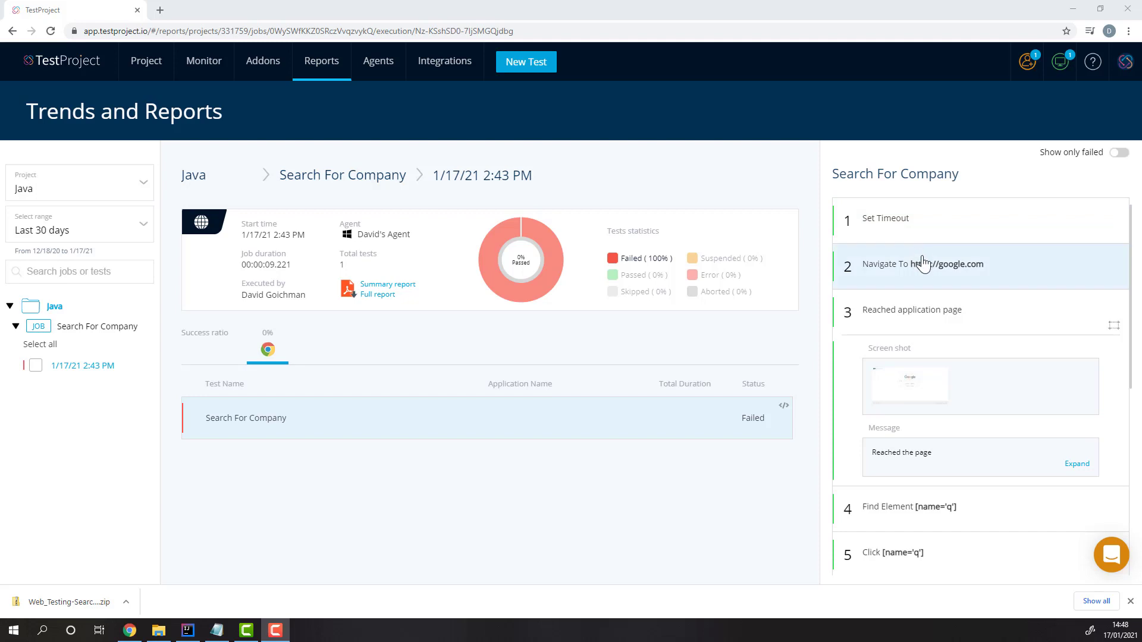
pyautogui.scroll(-3)
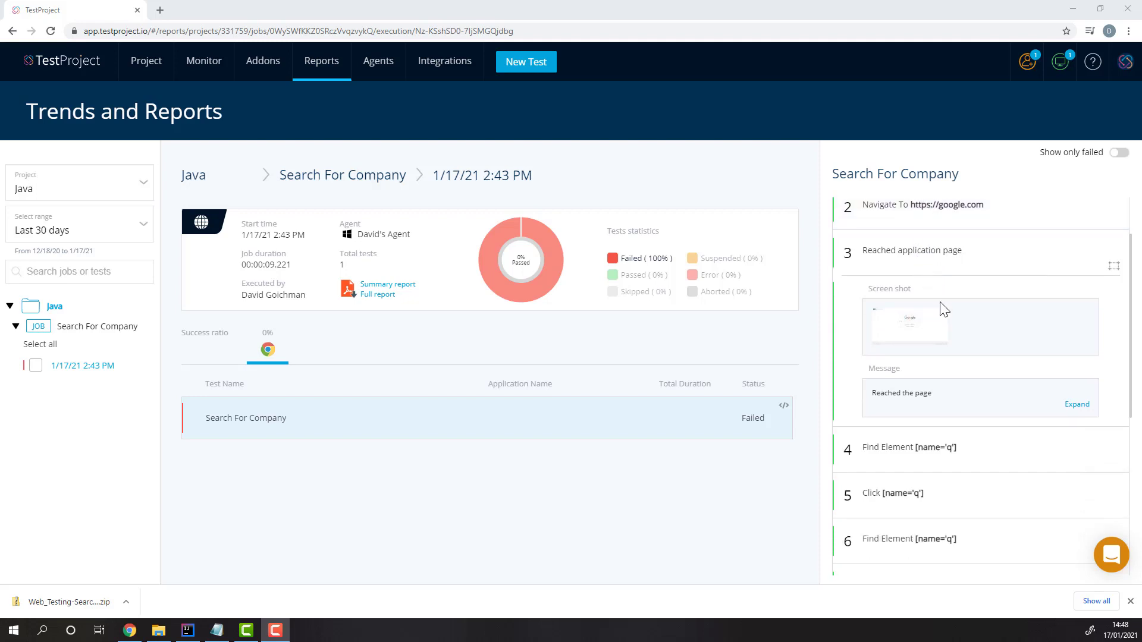
pyautogui.click(908, 327)
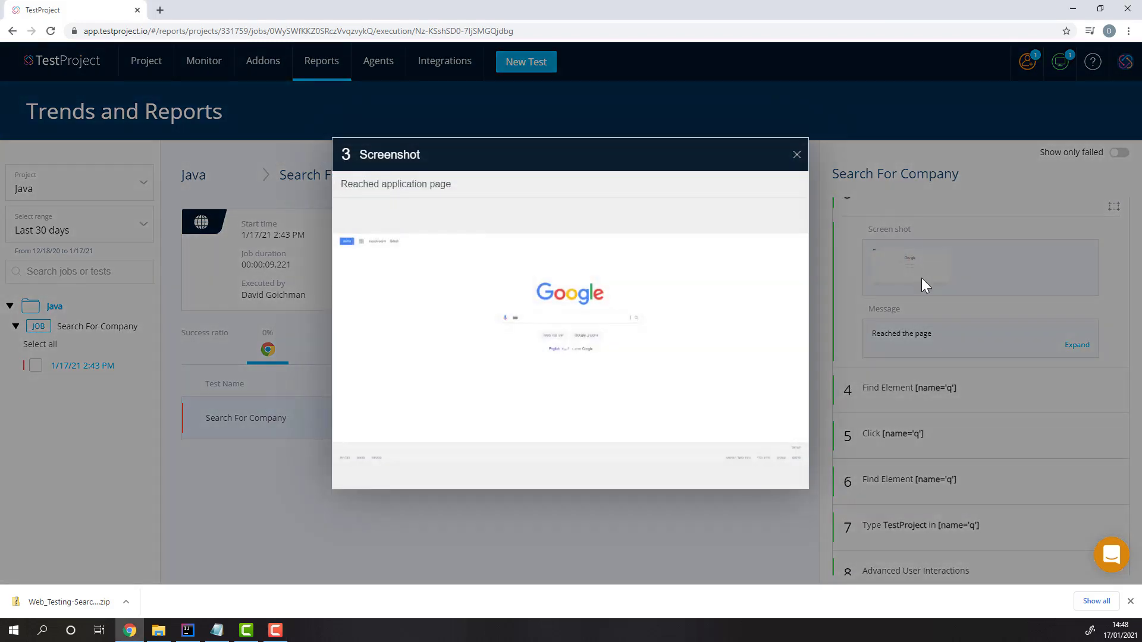
pyautogui.click(796, 155)
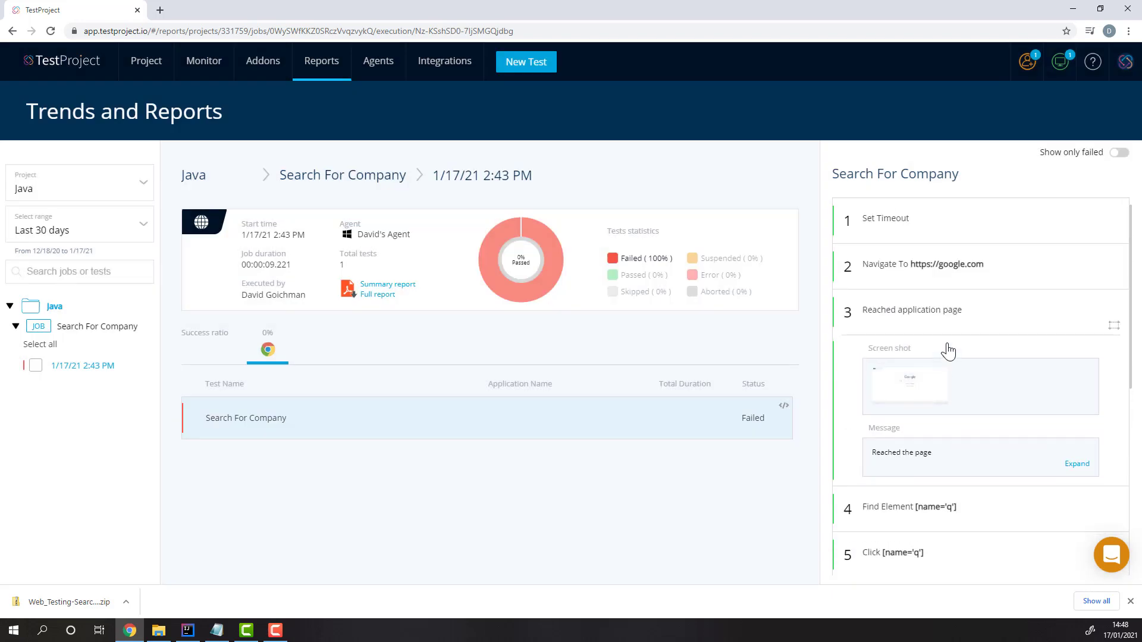
pyautogui.scroll(-3)
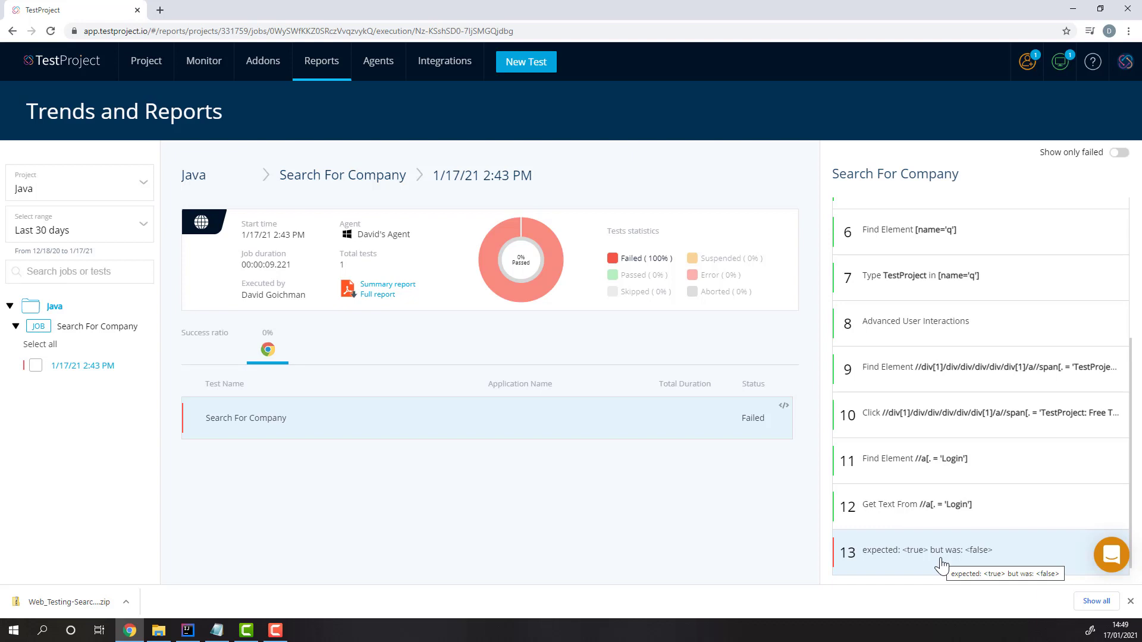
pyautogui.moveTo(509, 477)
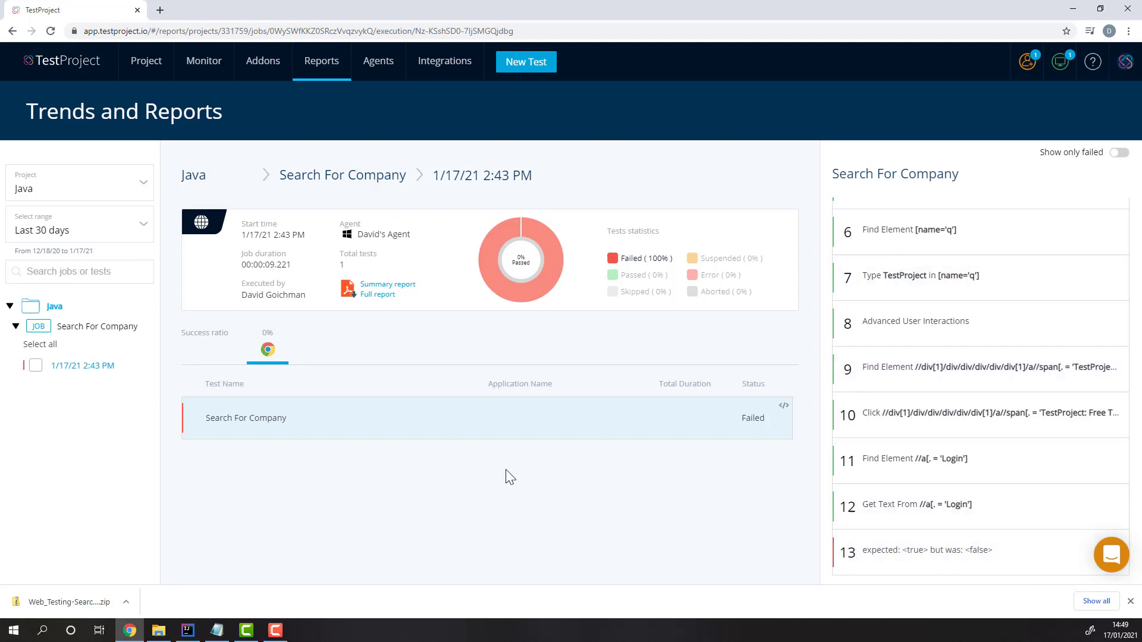
pyautogui.moveTo(392, 303)
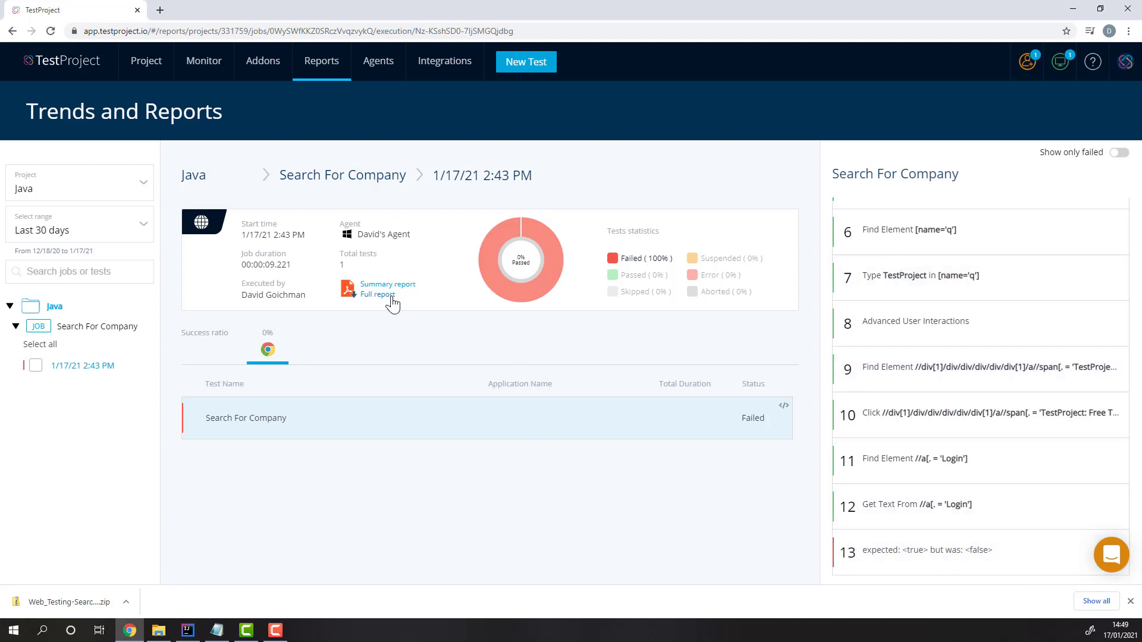
# Generate the full PDF report of the failed Search For Company run and open it
pyautogui.click(376, 295)
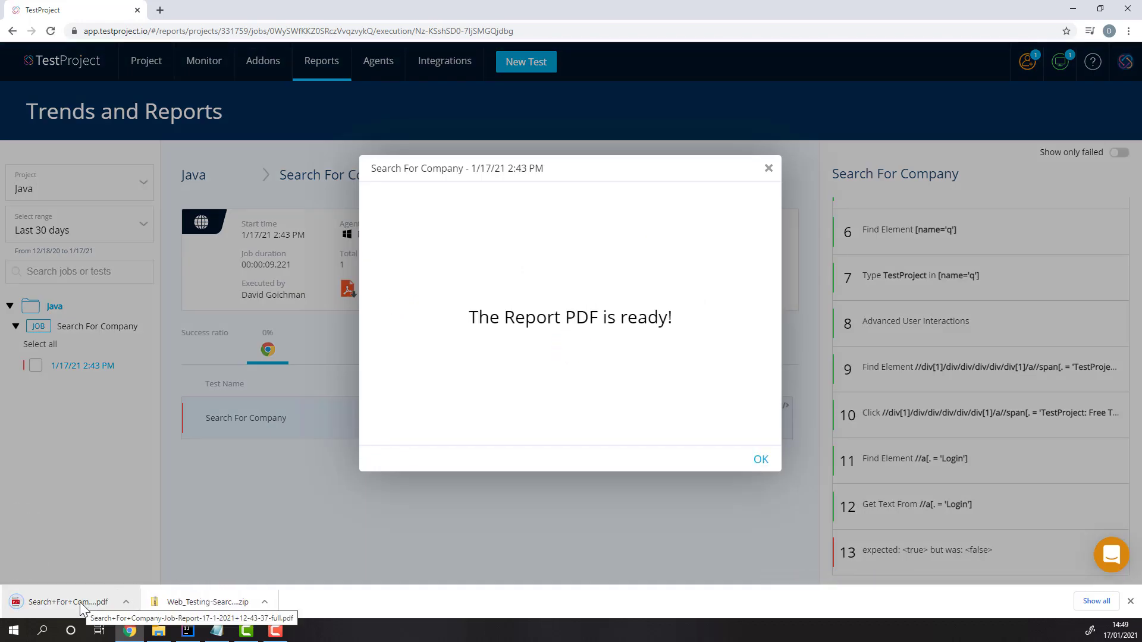
pyautogui.click(66, 601)
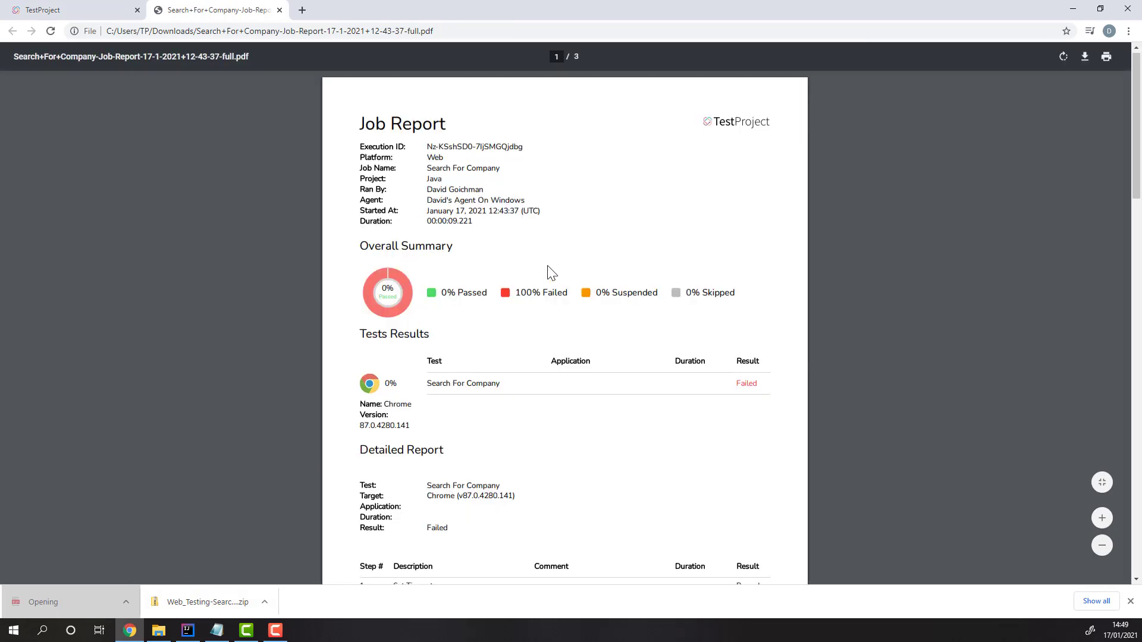
pyautogui.scroll(-3)
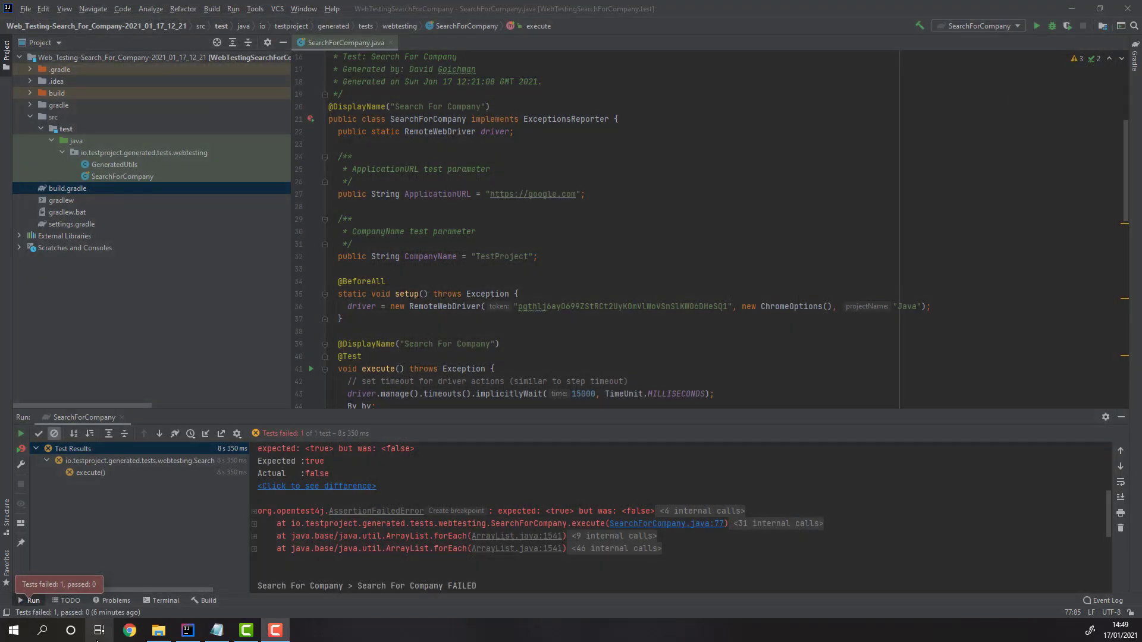
pyautogui.moveTo(98, 630)
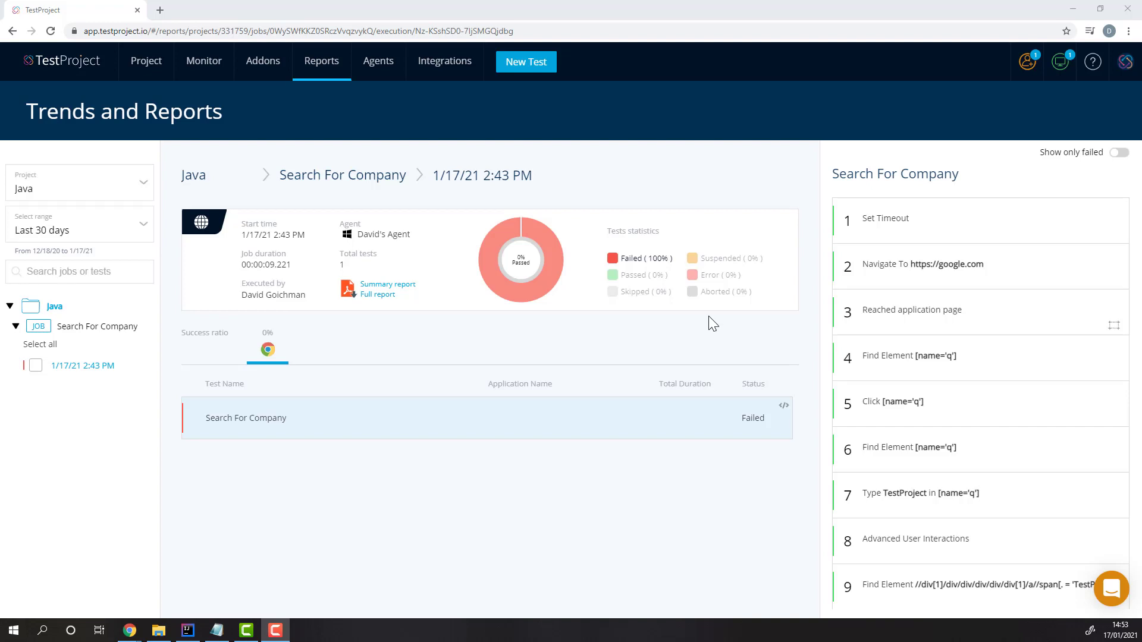
# Browse up from Search For Company to the Java project overview with its velocity chart
pyautogui.click(342, 175)
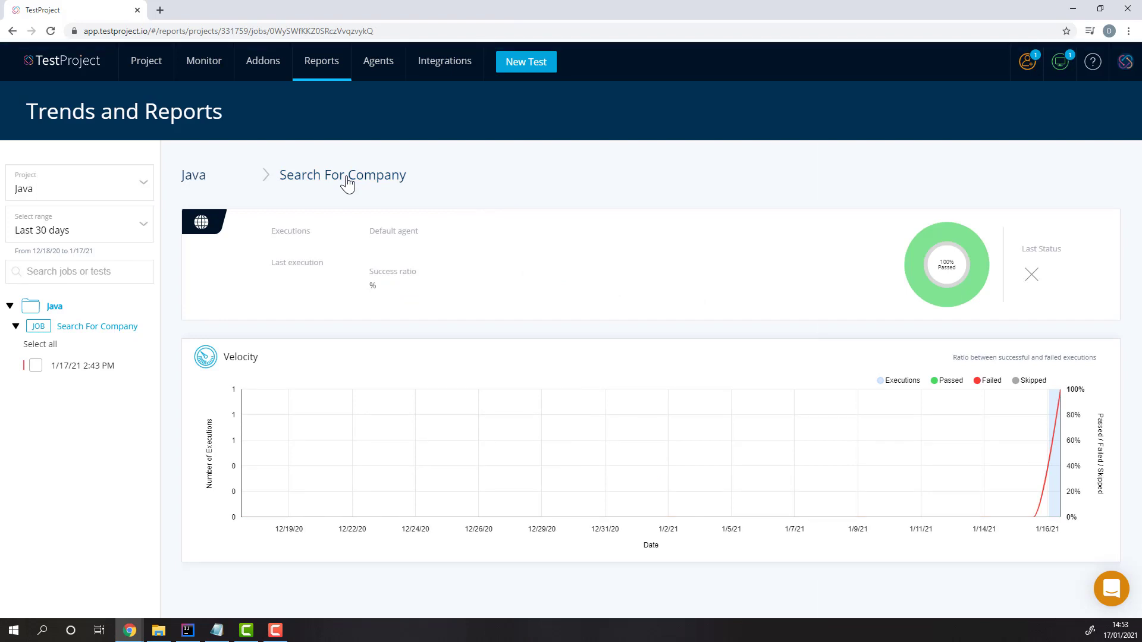
pyautogui.click(193, 175)
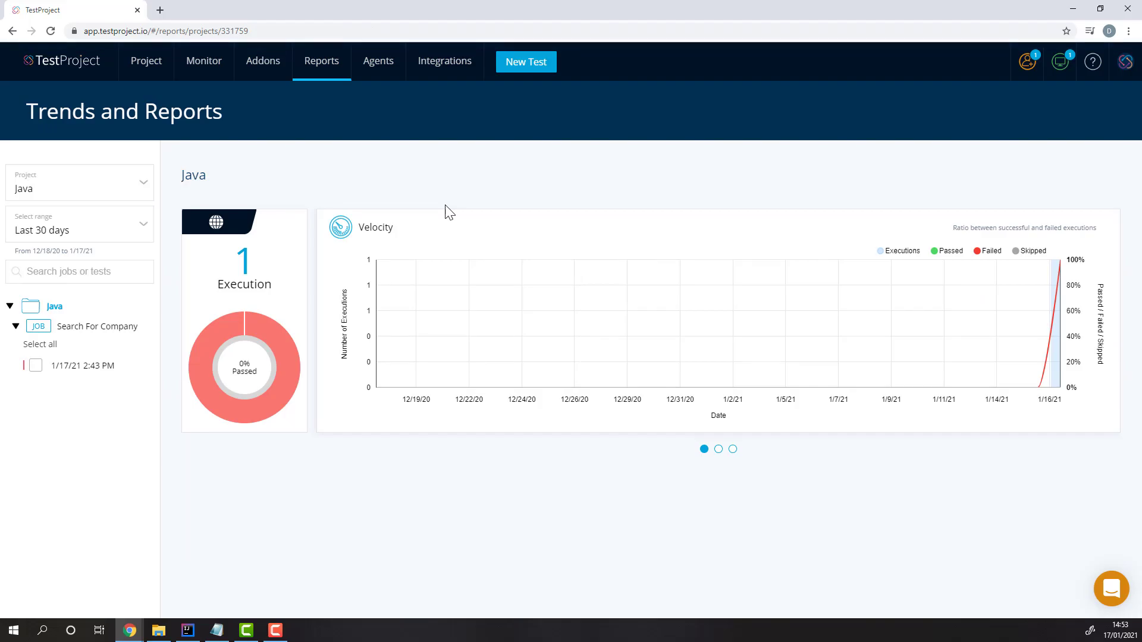
pyautogui.click(548, 625)
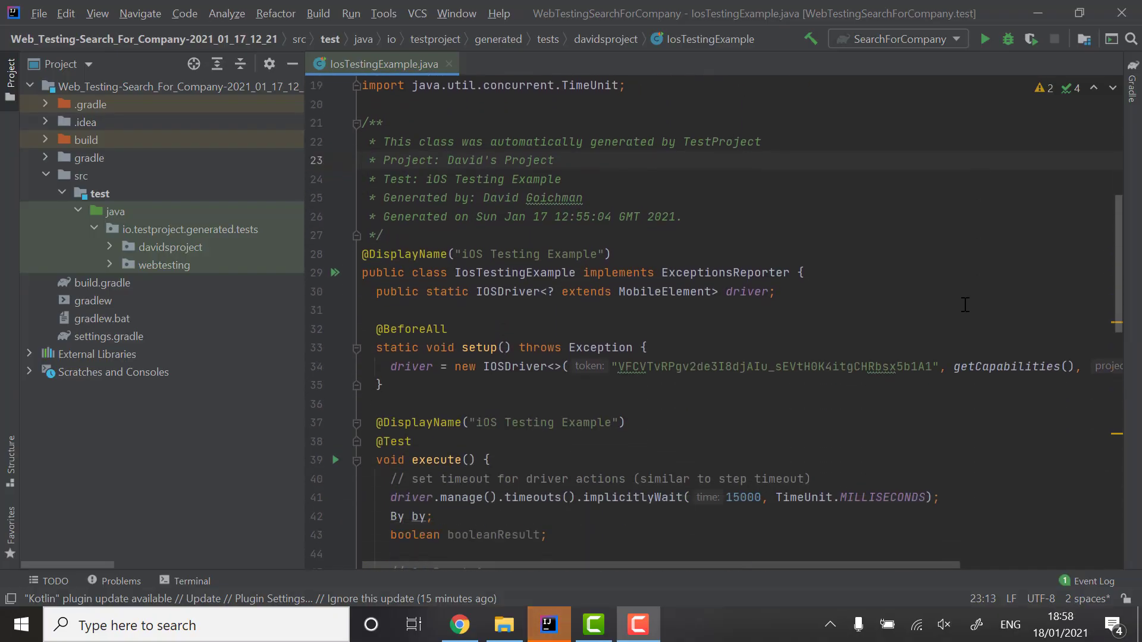
pyautogui.scroll(-3)
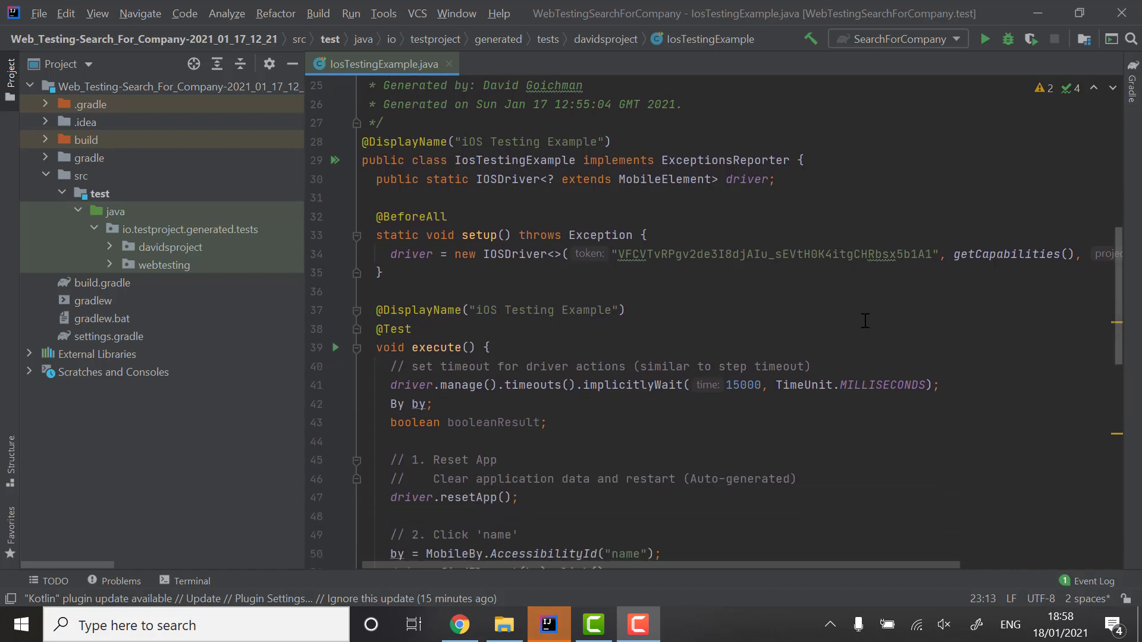
pyautogui.scroll(-3)
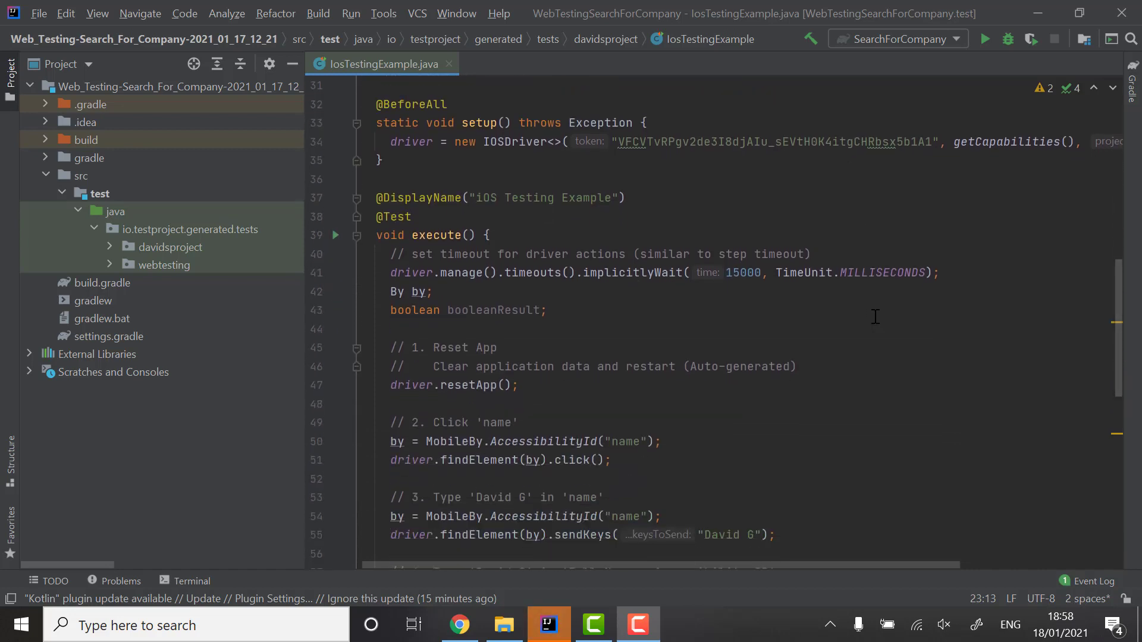